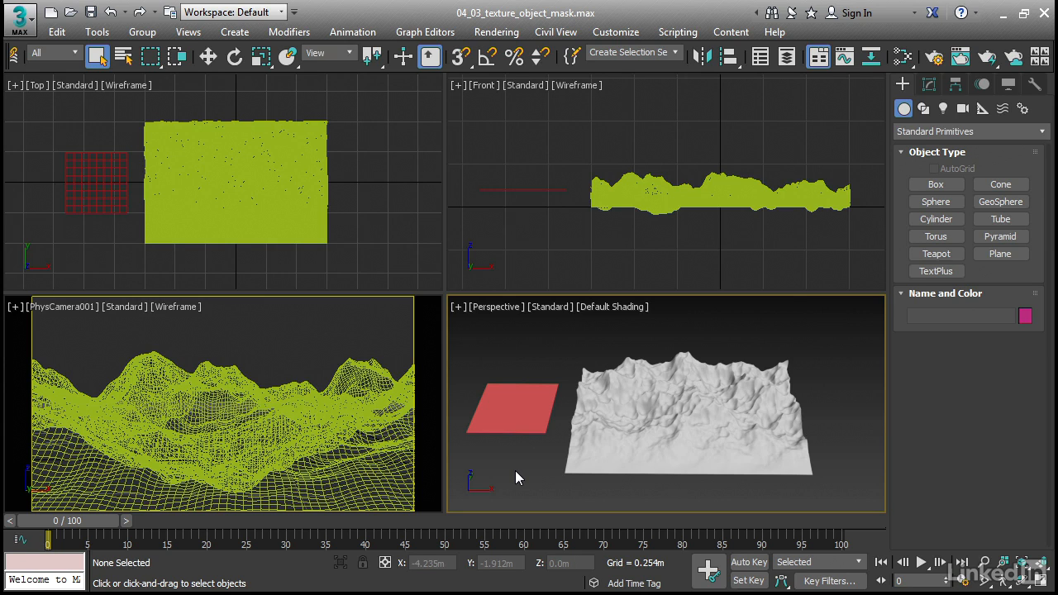
- Open the Slate Material Editor and display the forest noise Gradient Ramp node's parameters
click(685, 449)
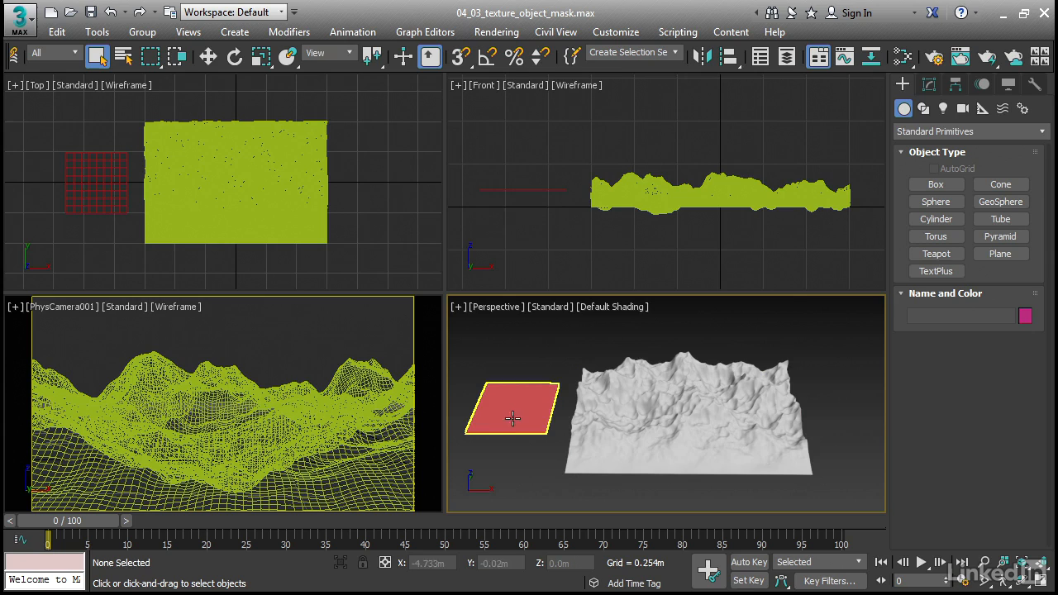
mouse_move(519, 413)
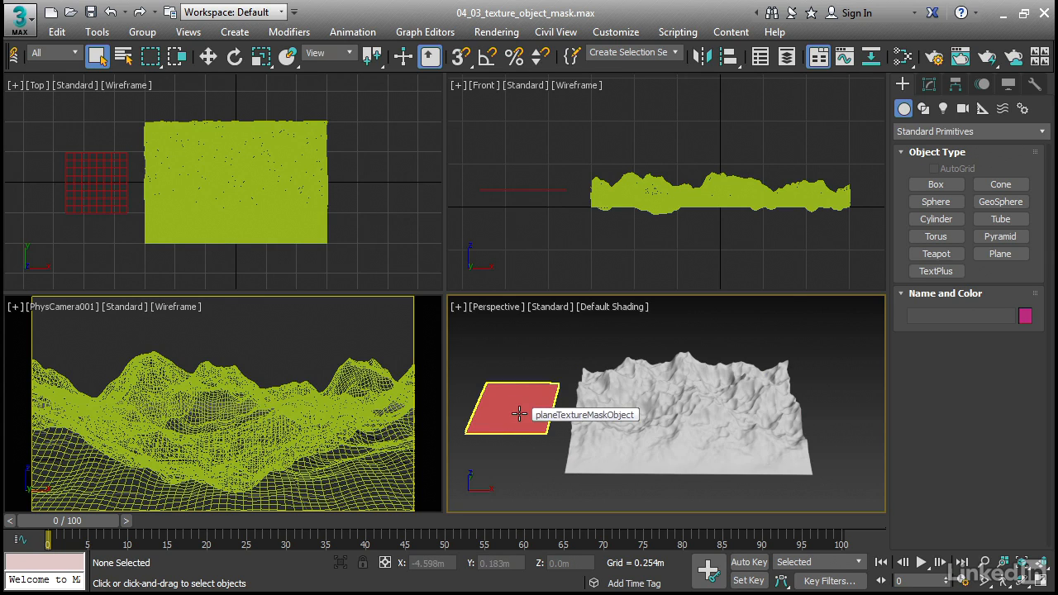
mouse_move(515, 469)
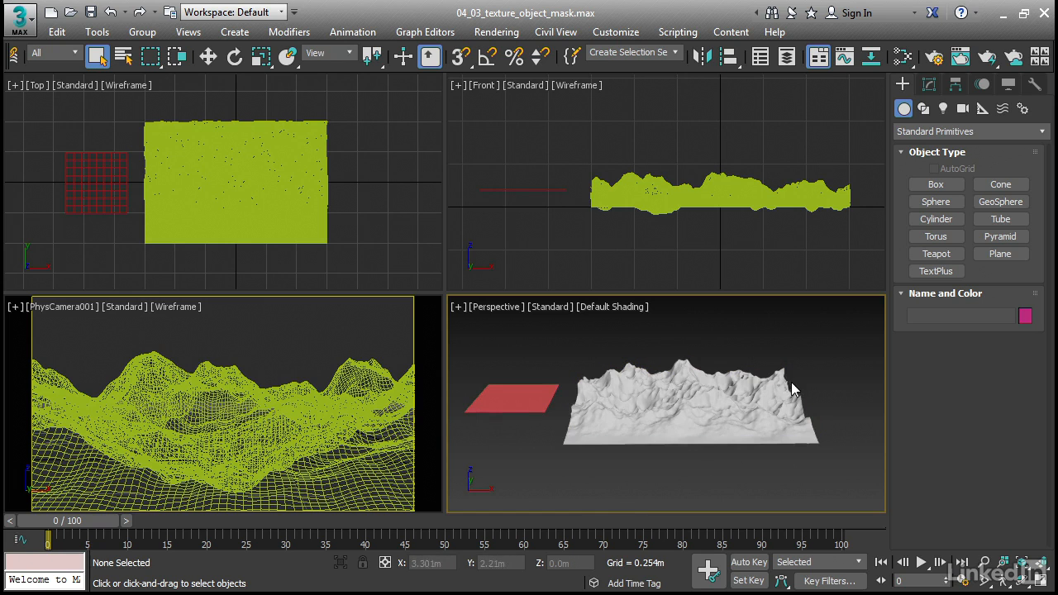
mouse_move(808, 359)
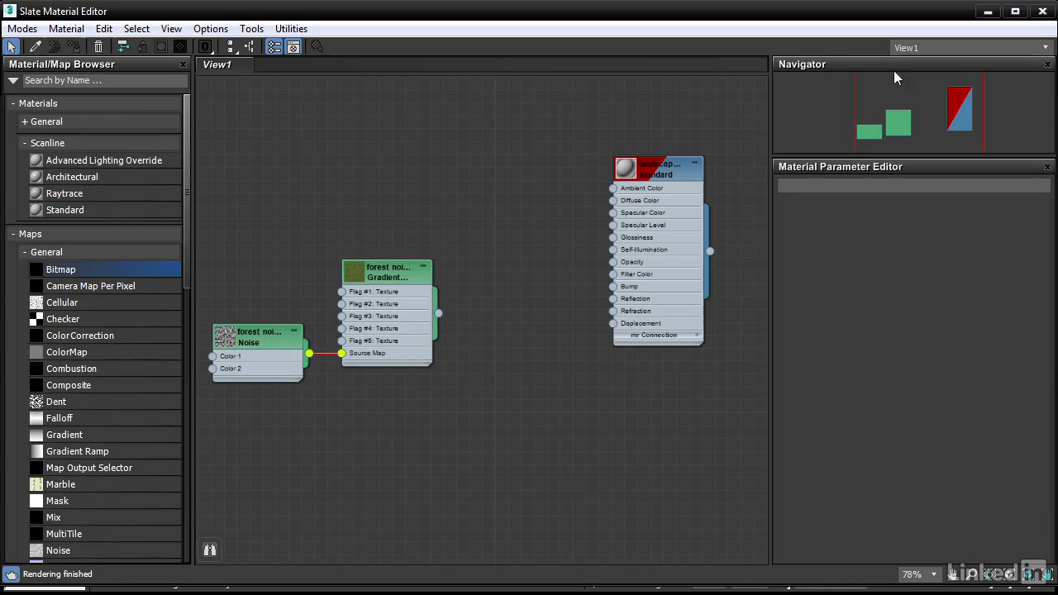
mouse_move(742, 283)
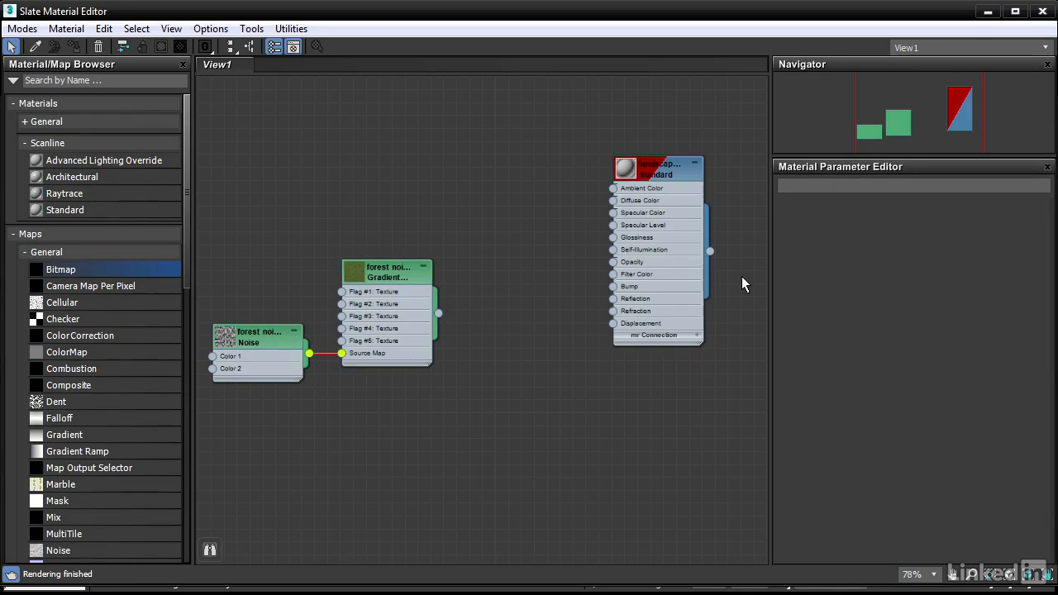
mouse_move(742, 234)
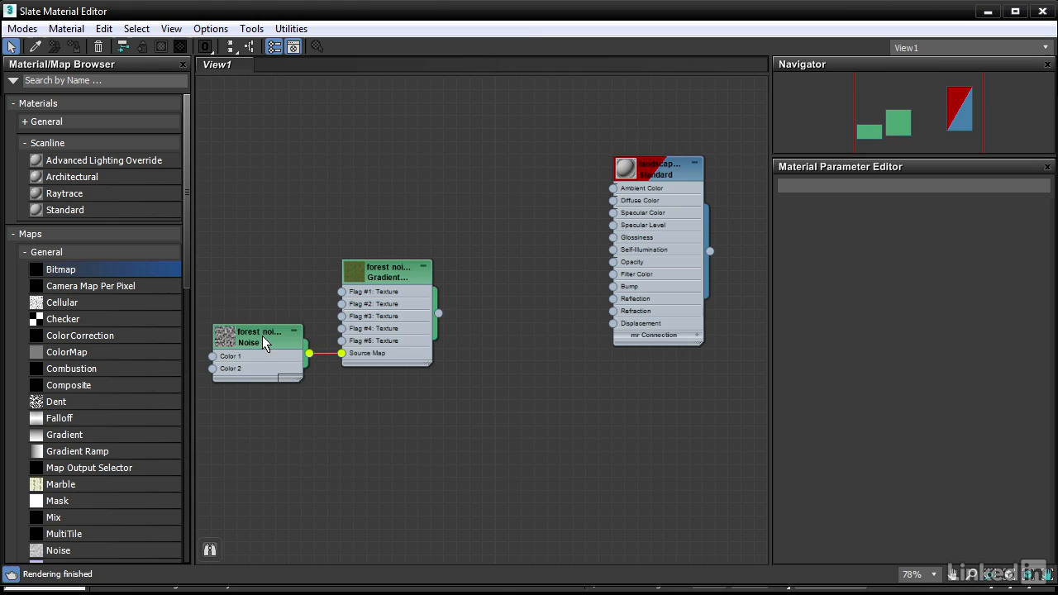
click(387, 272)
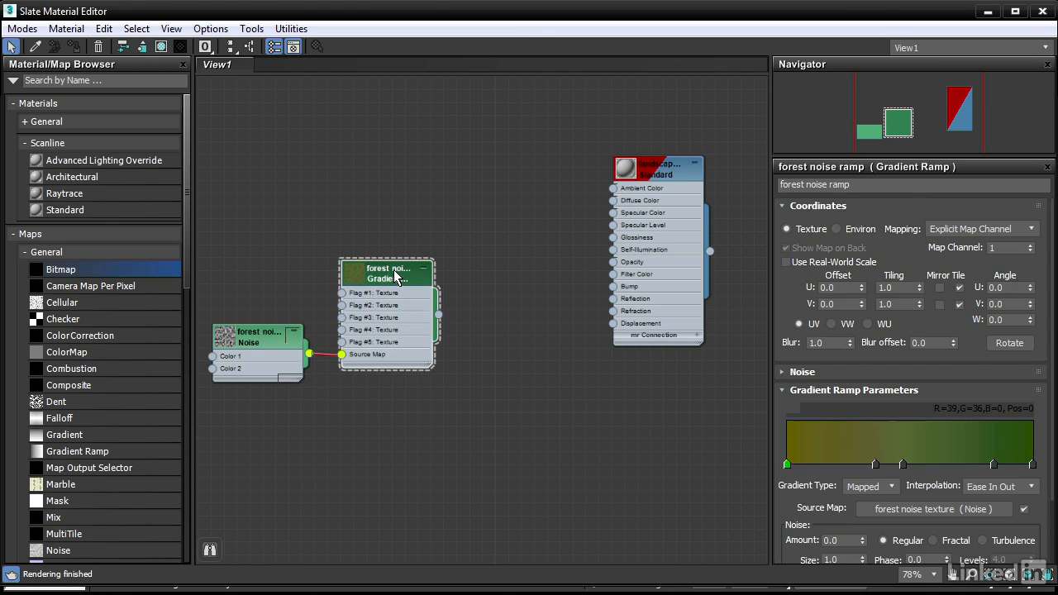
mouse_move(703, 505)
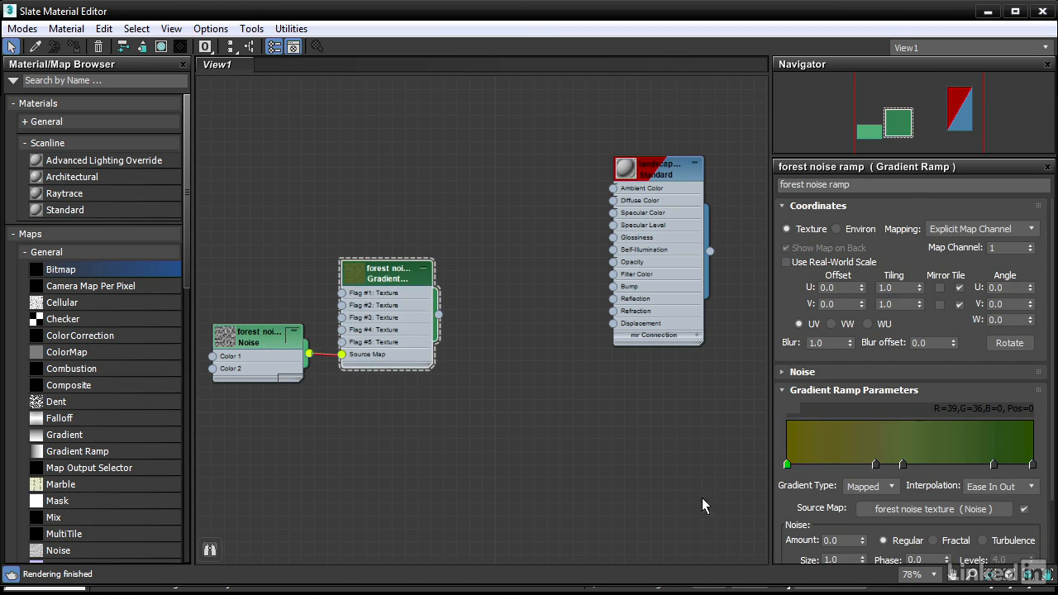
mouse_move(884, 498)
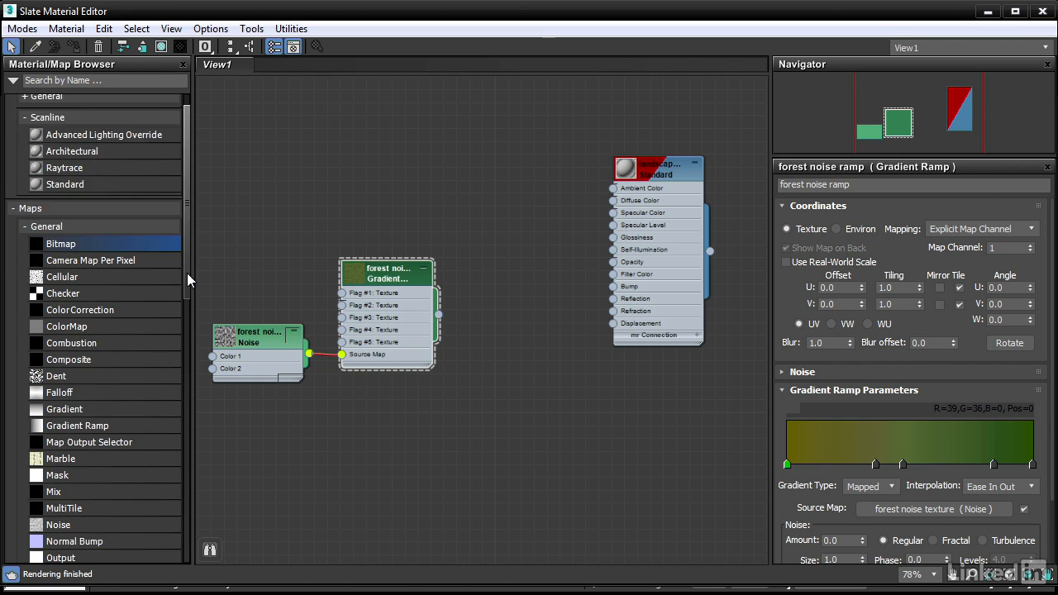
- Wire the TextureObjMask map into the terrain material's Diffuse Color and show its parameters
scroll(down, 3)
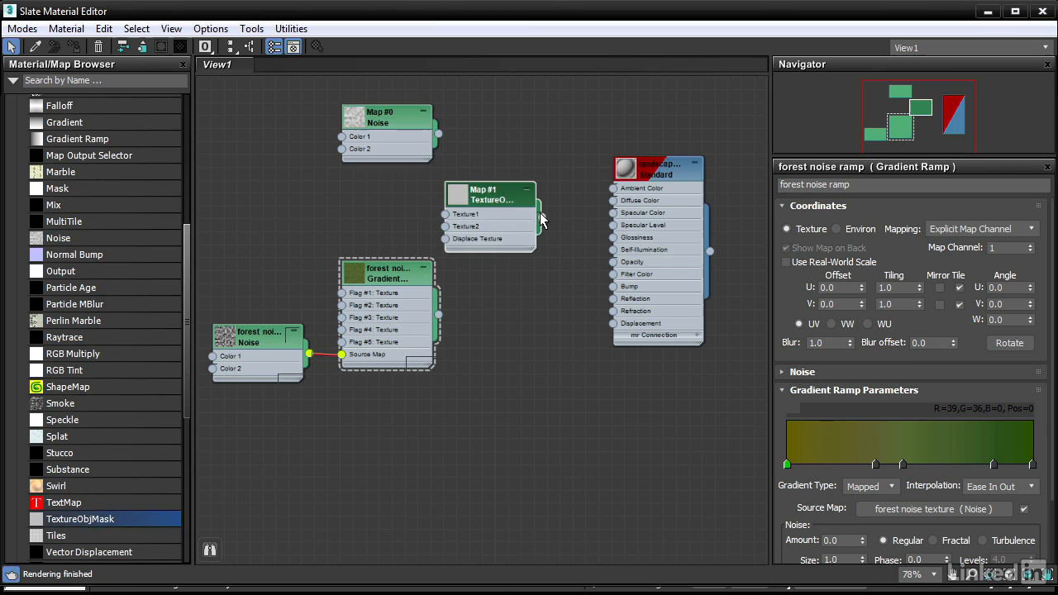
drag(538, 218, 613, 200)
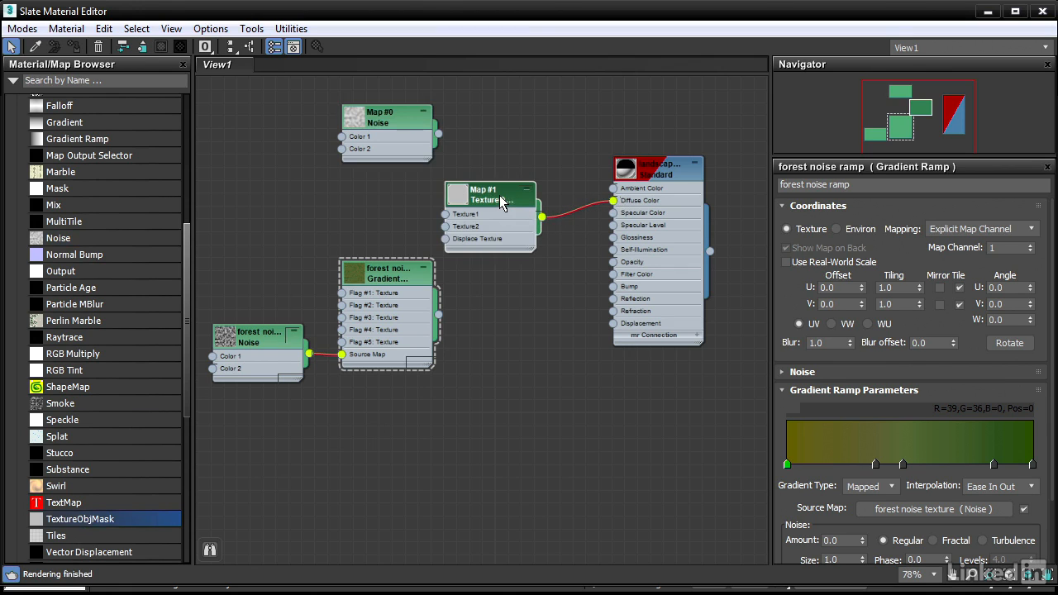
click(490, 196)
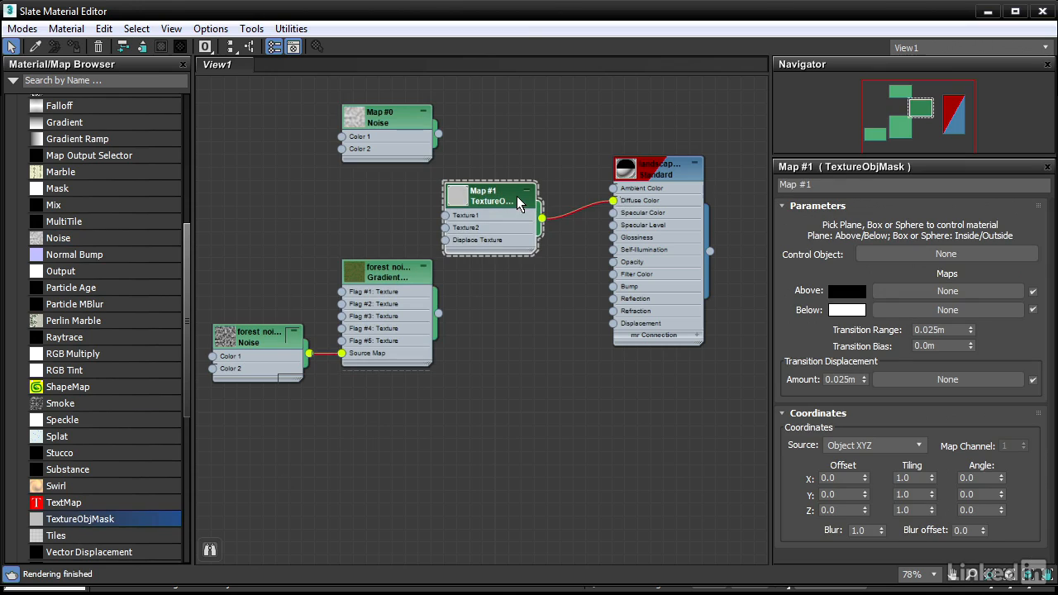
mouse_move(792, 273)
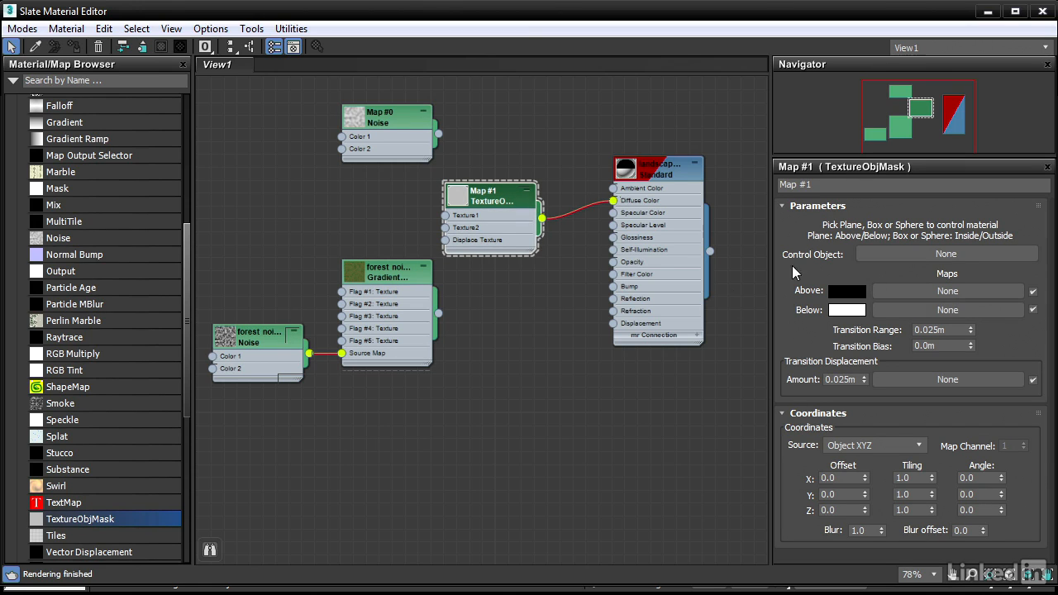
mouse_move(852, 271)
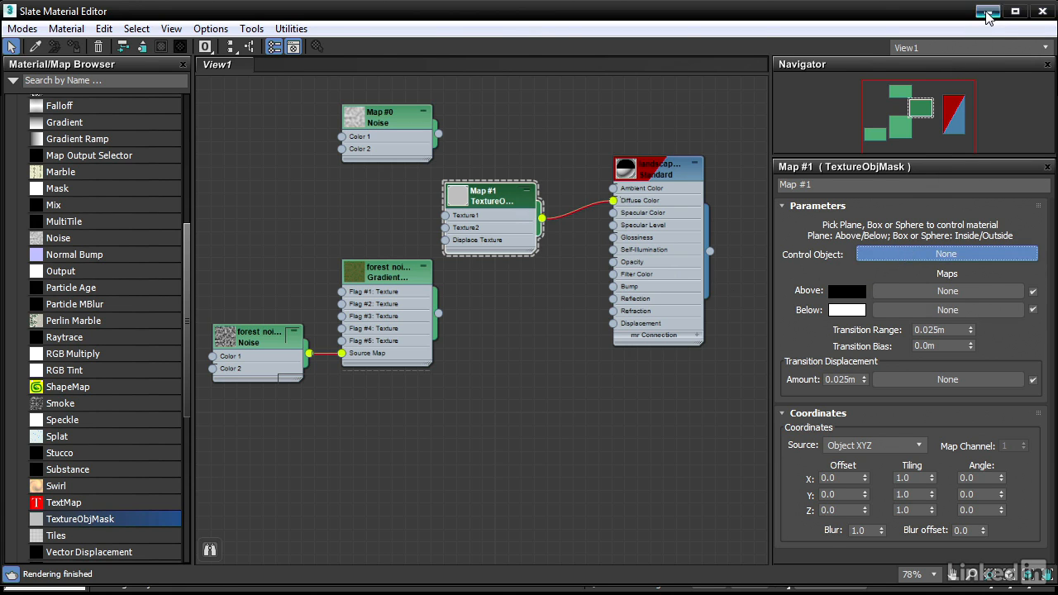
- Set the red plane as the mask's Control Object and raise it into the terrain
click(989, 10)
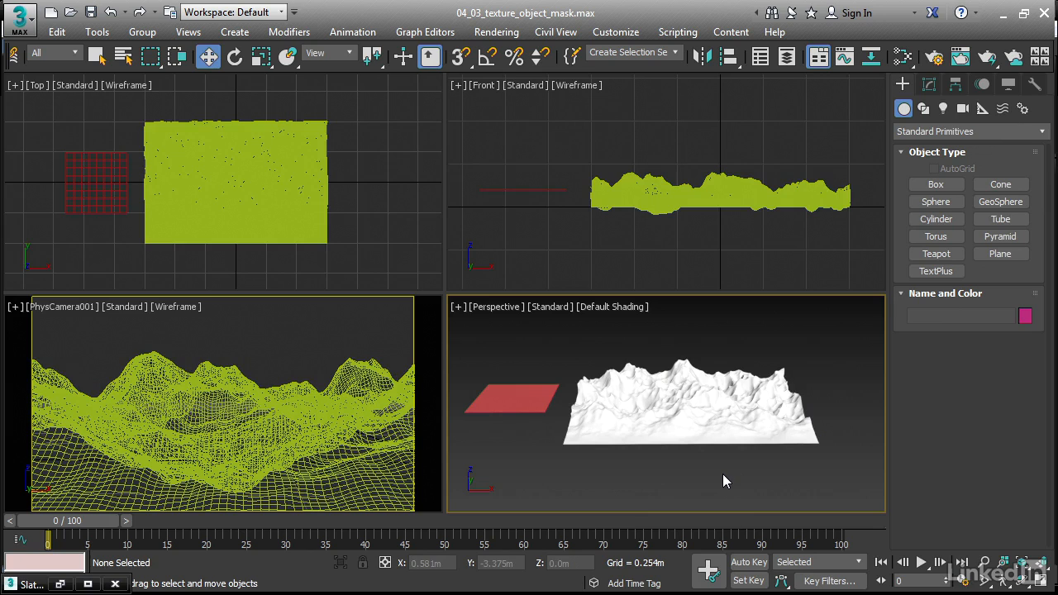
click(512, 399)
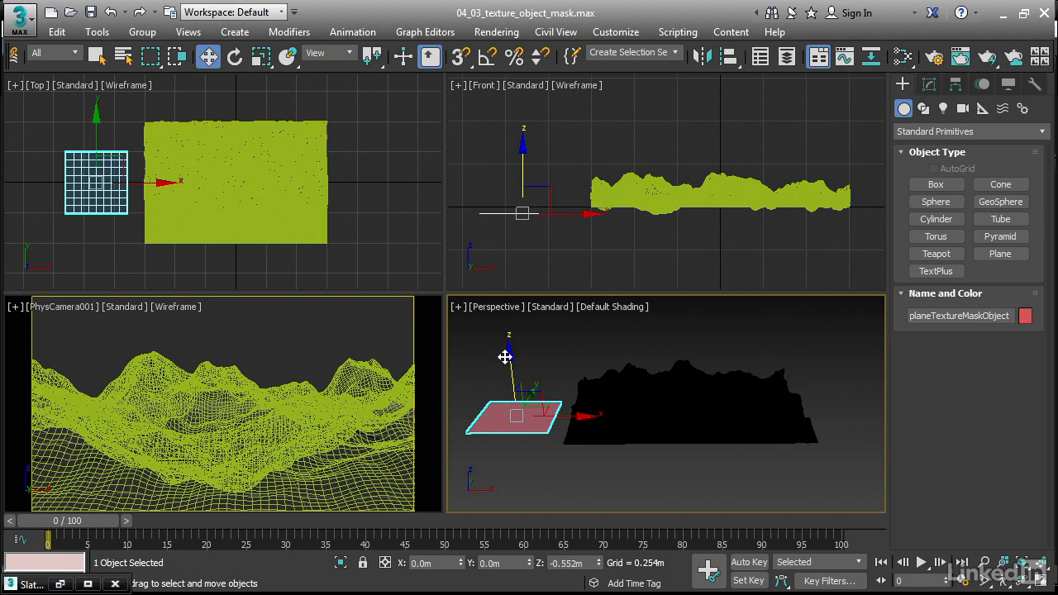
drag(505, 356, 508, 329)
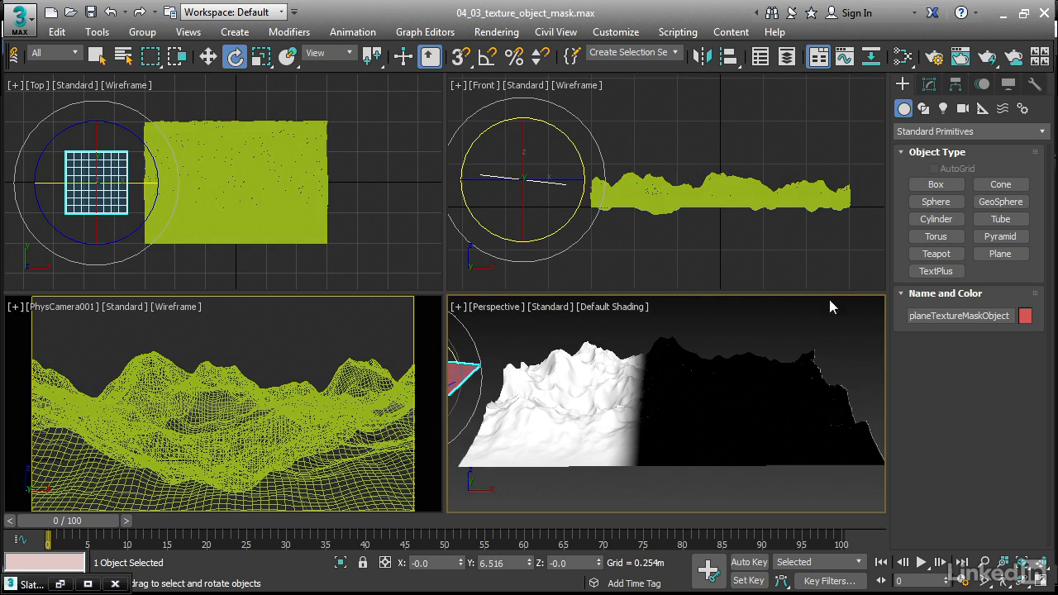
- Render a test image to check the terrain's white-black split, then close it
click(960, 56)
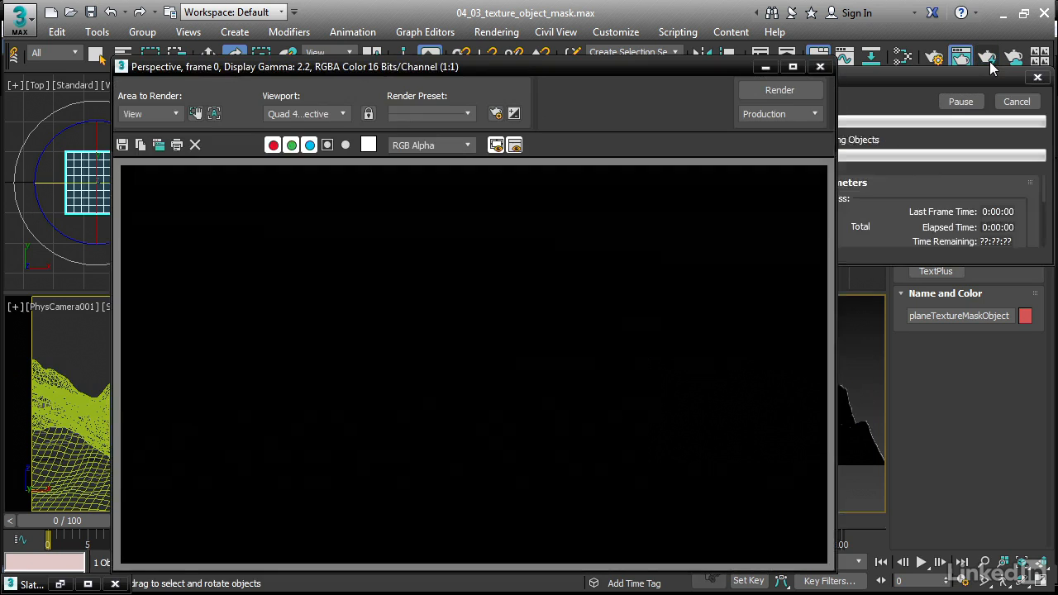
click(779, 89)
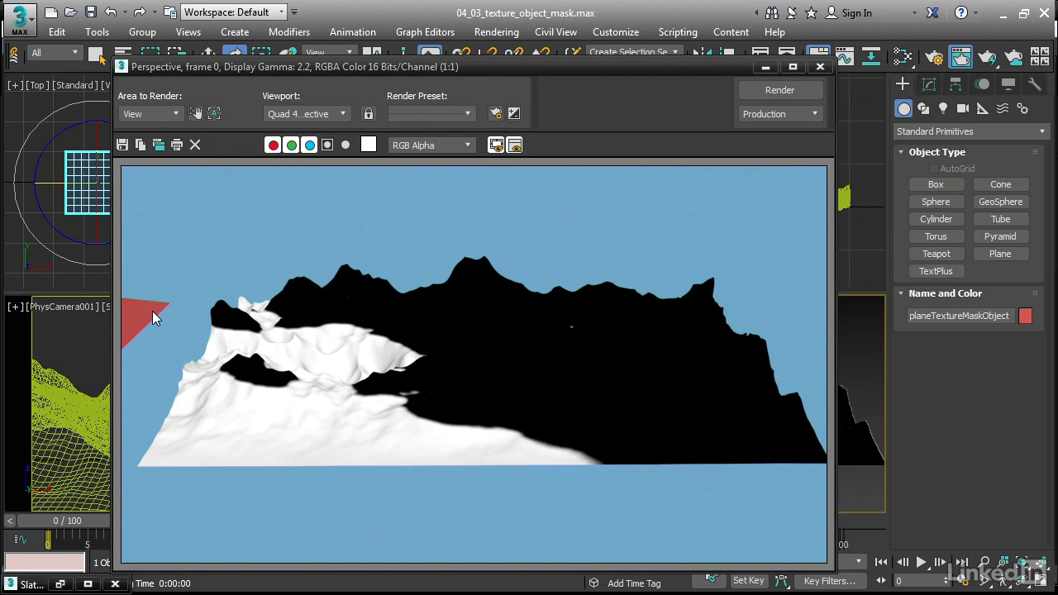
mouse_move(693, 481)
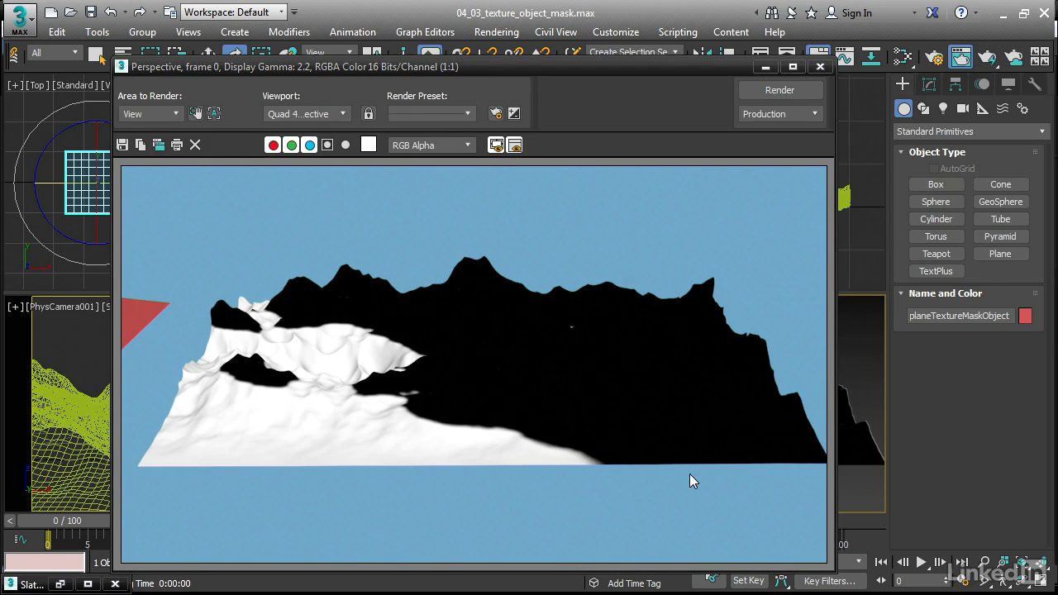
mouse_move(469, 398)
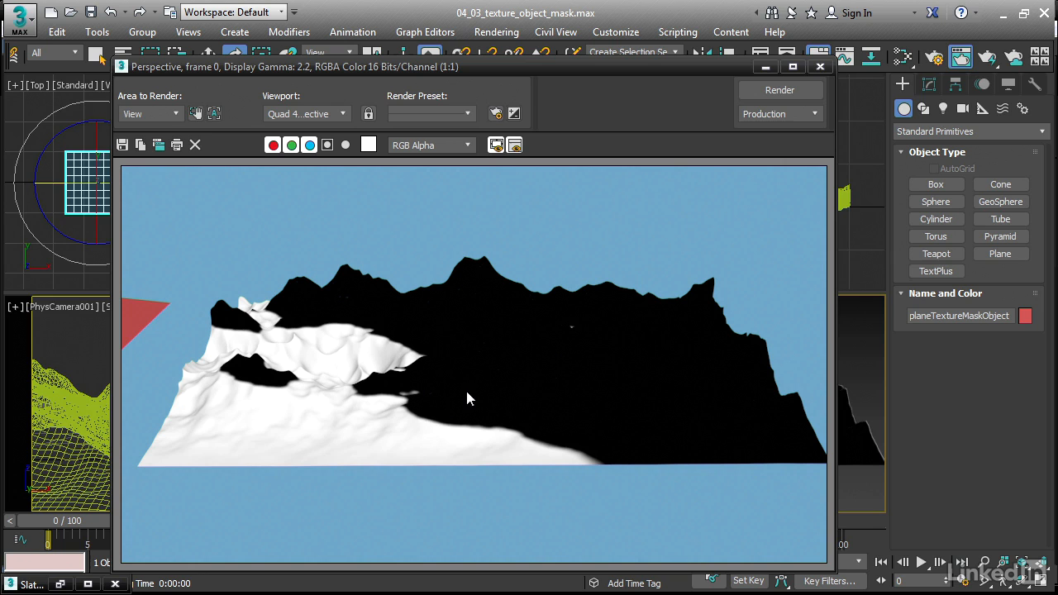
mouse_move(661, 336)
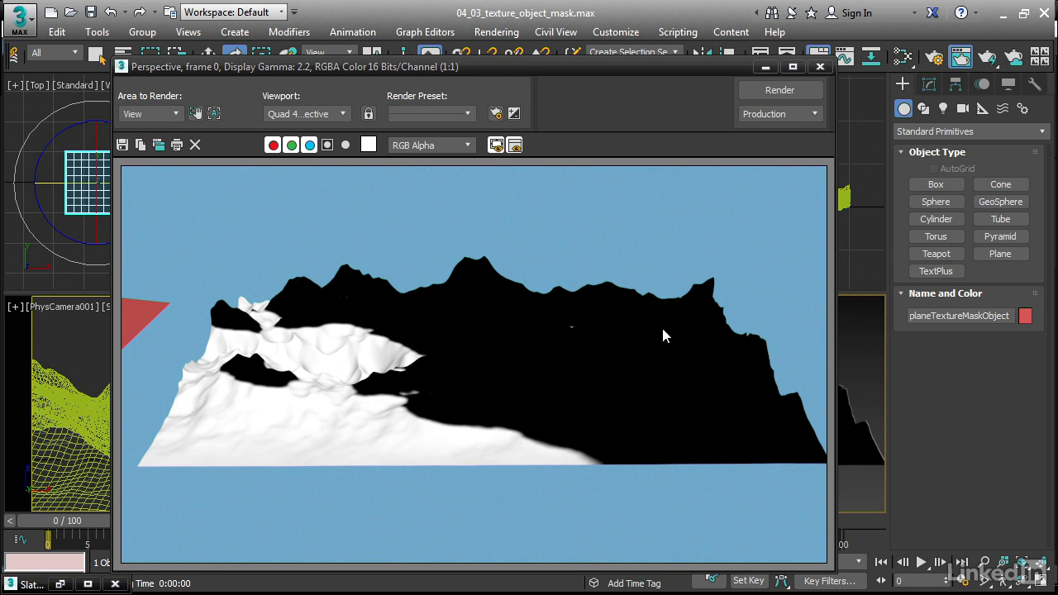
click(820, 67)
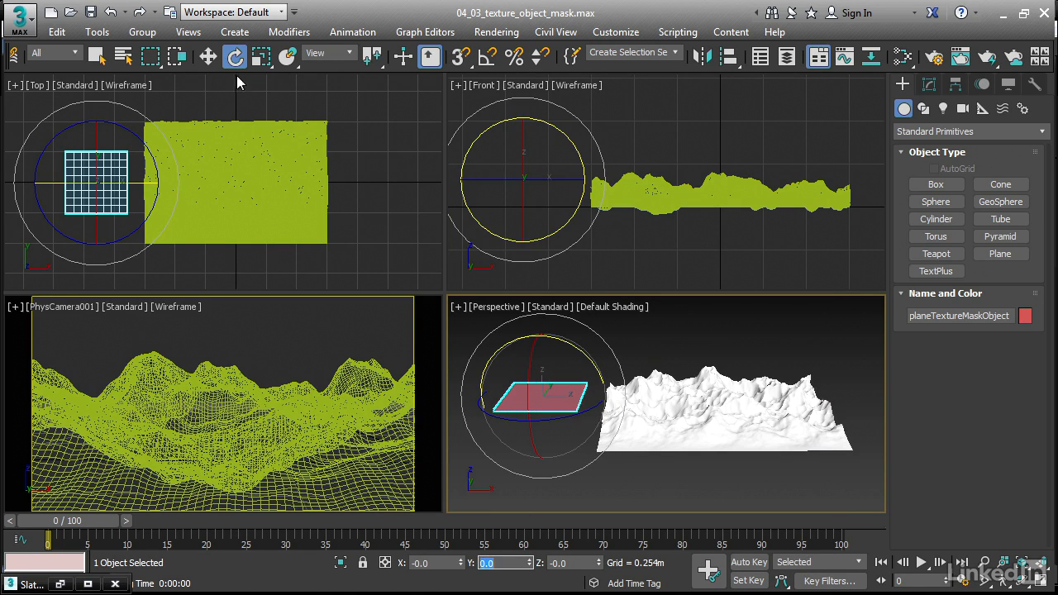
- Reset the mask plane's Y rotation to 0 so it lies flat
click(207, 56)
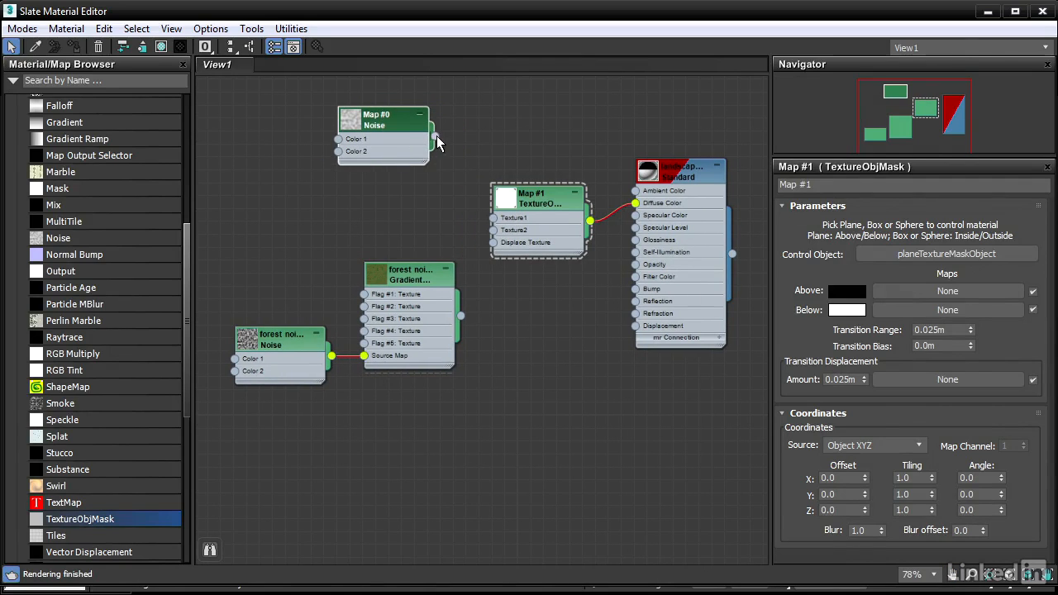
- Connect Map #0 Noise to the mask's Texture1 and the Gradient Ramp to Texture2
drag(434, 136, 494, 219)
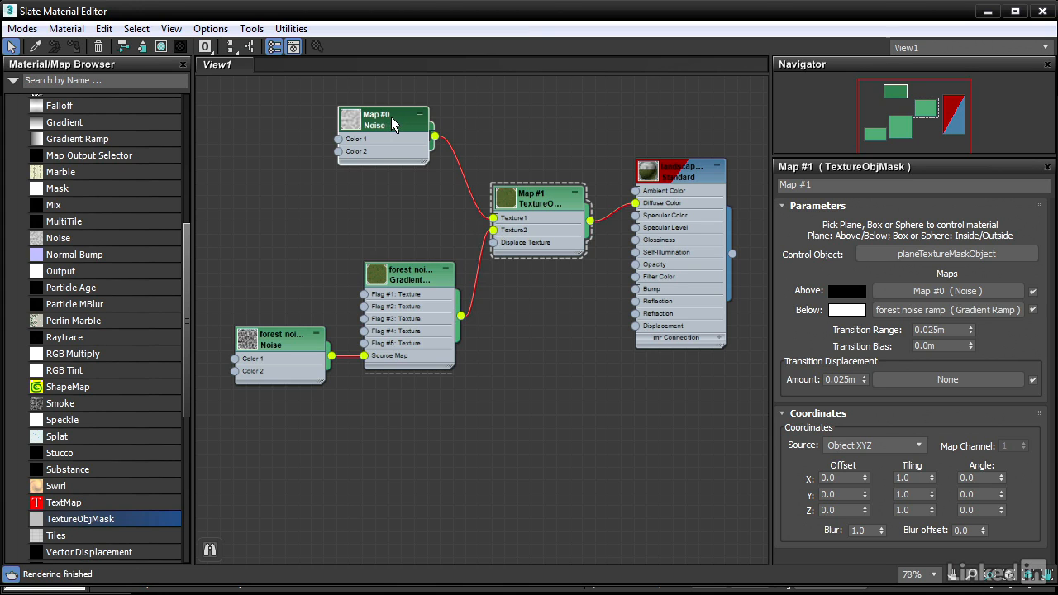
- Rename Map #0 to snow, set Size and Low to 0.5, and swap its colours
click(382, 120)
text(0.5)
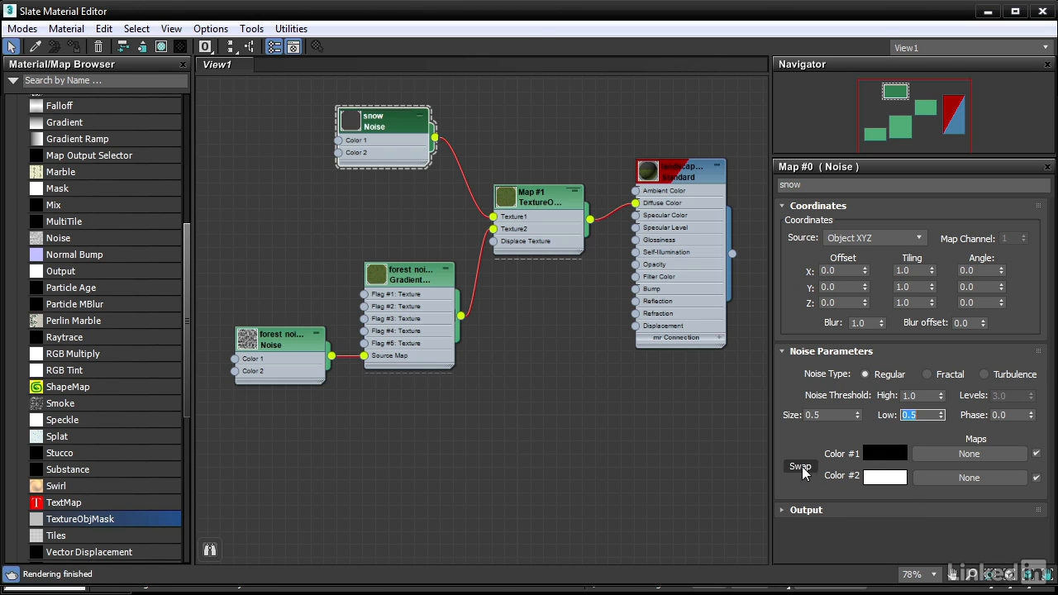
click(799, 466)
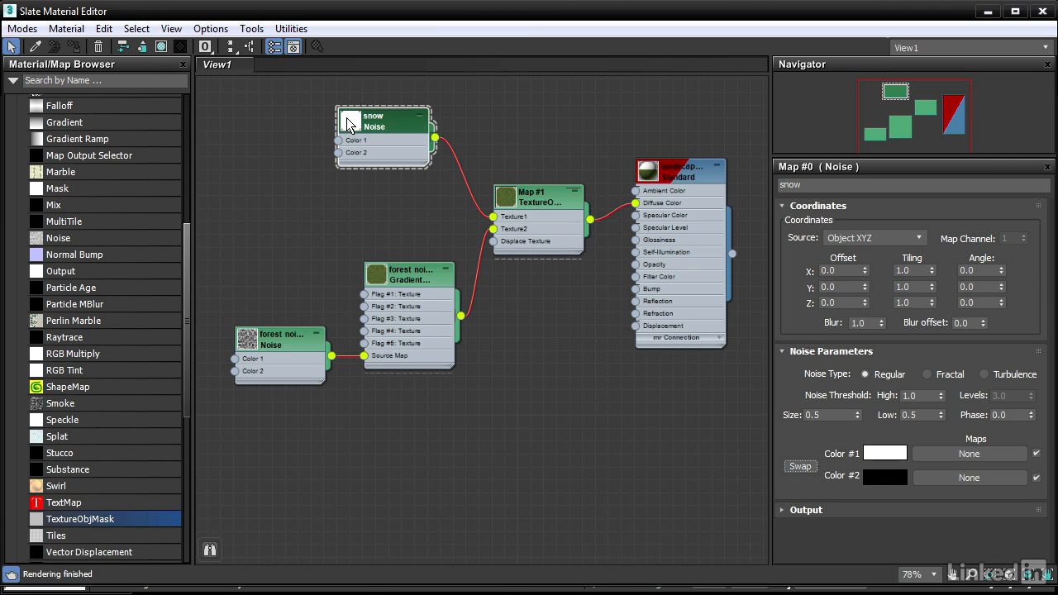
mouse_move(979, 33)
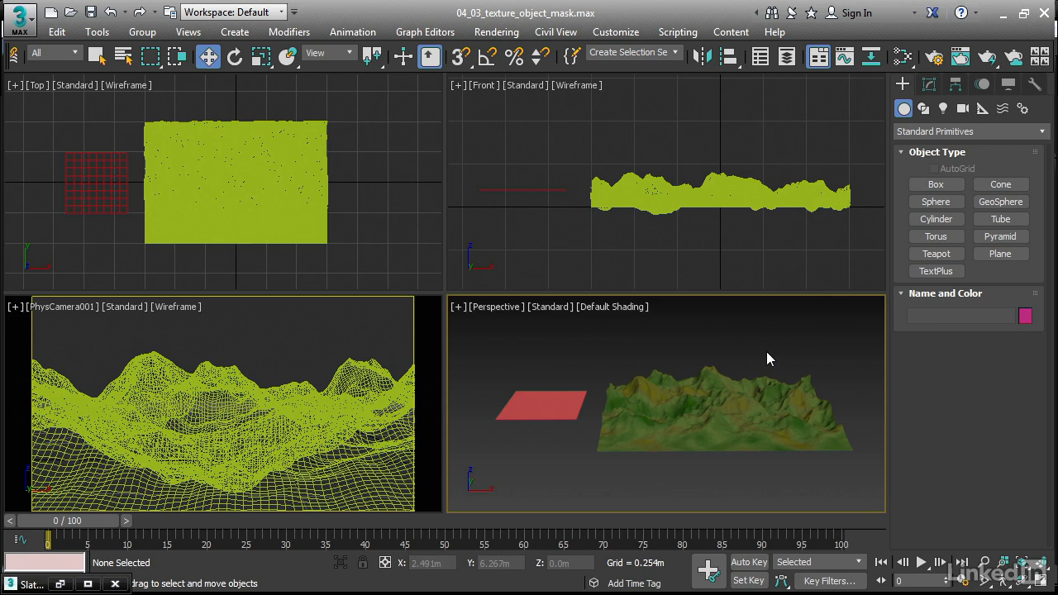
click(960, 56)
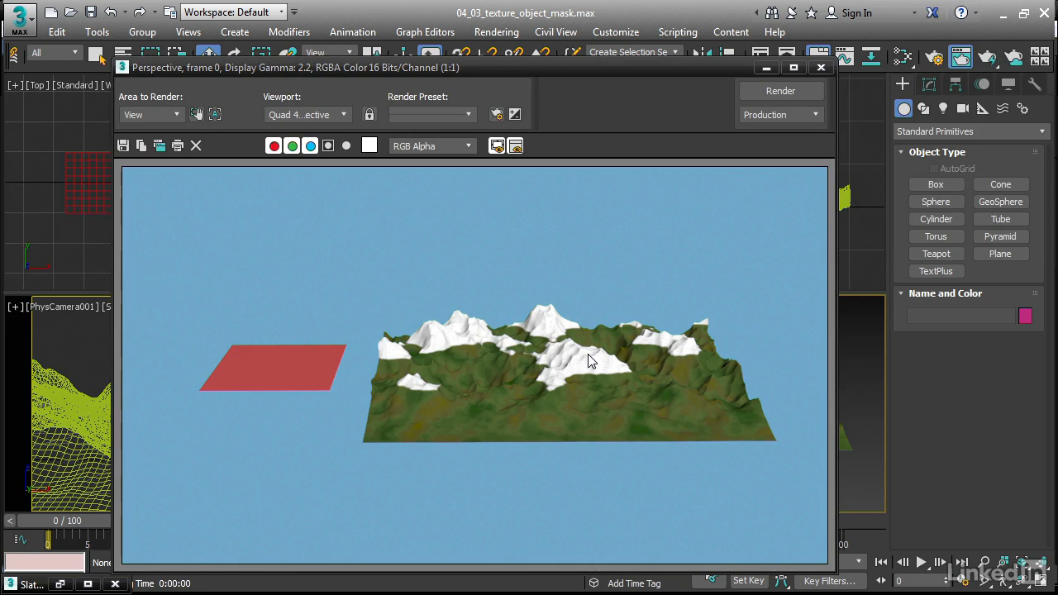
mouse_move(624, 418)
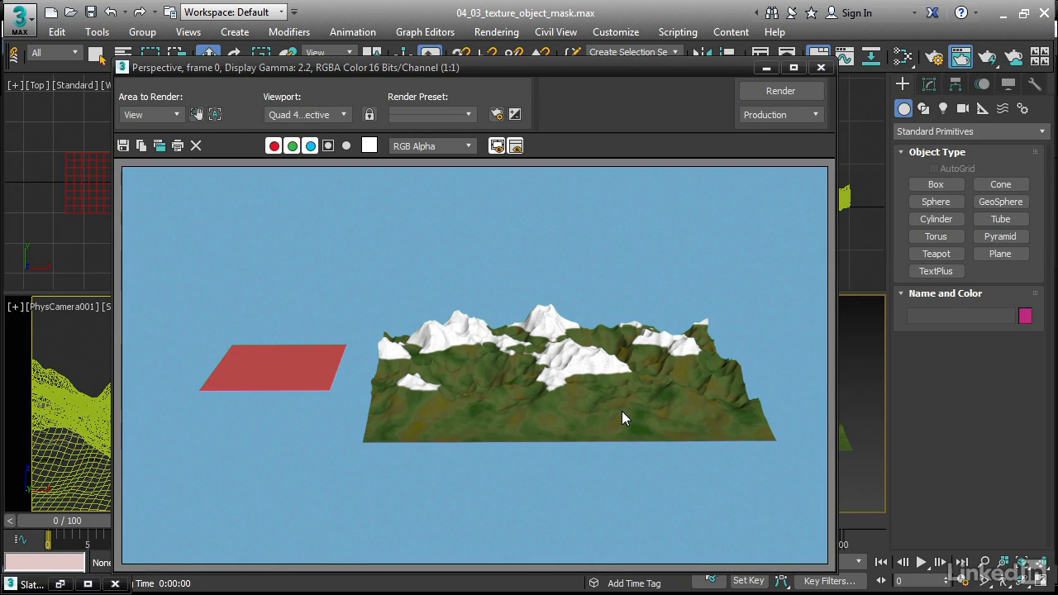
click(821, 67)
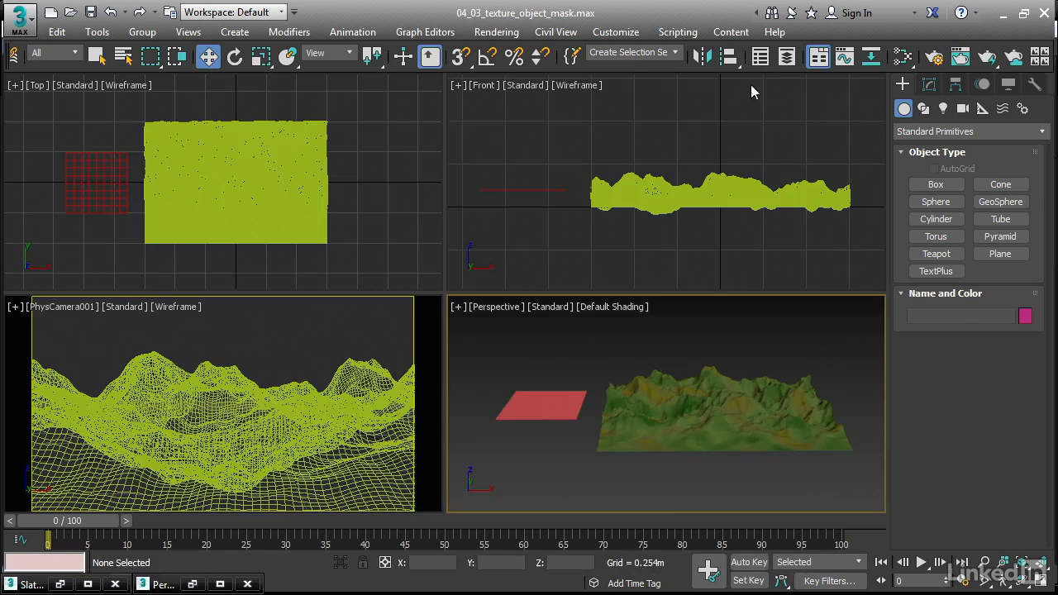
- Render the PhysCamera001 view, showing snow peaks sharply cut off from green slopes
click(298, 334)
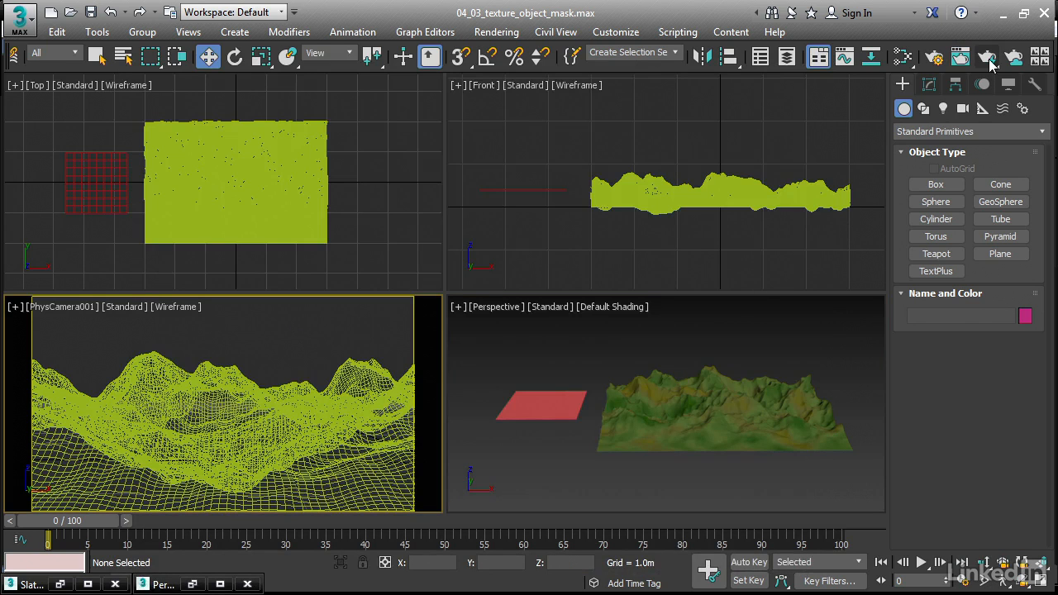
click(986, 56)
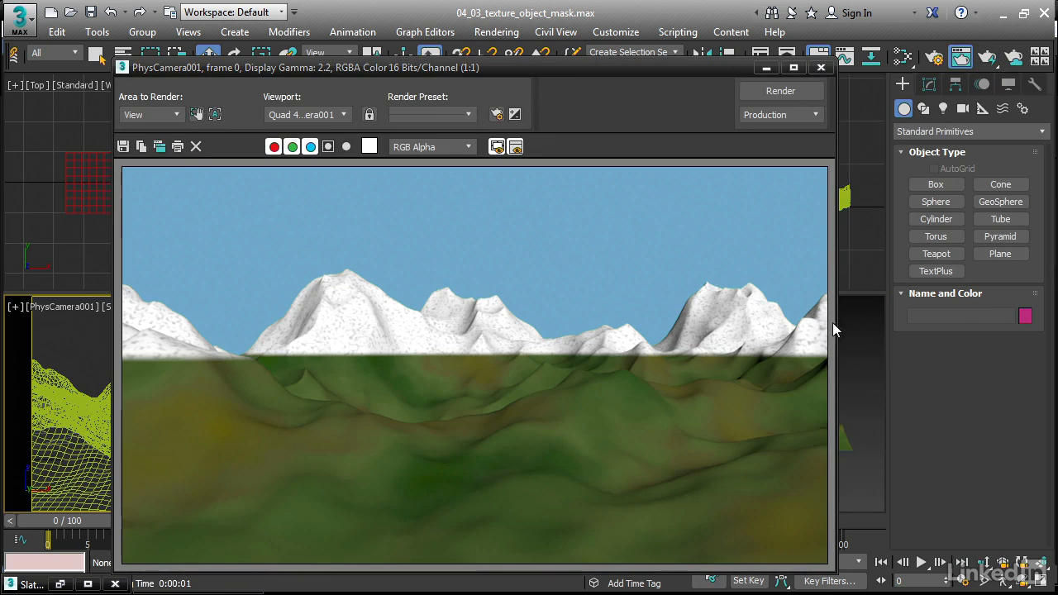
mouse_move(302, 360)
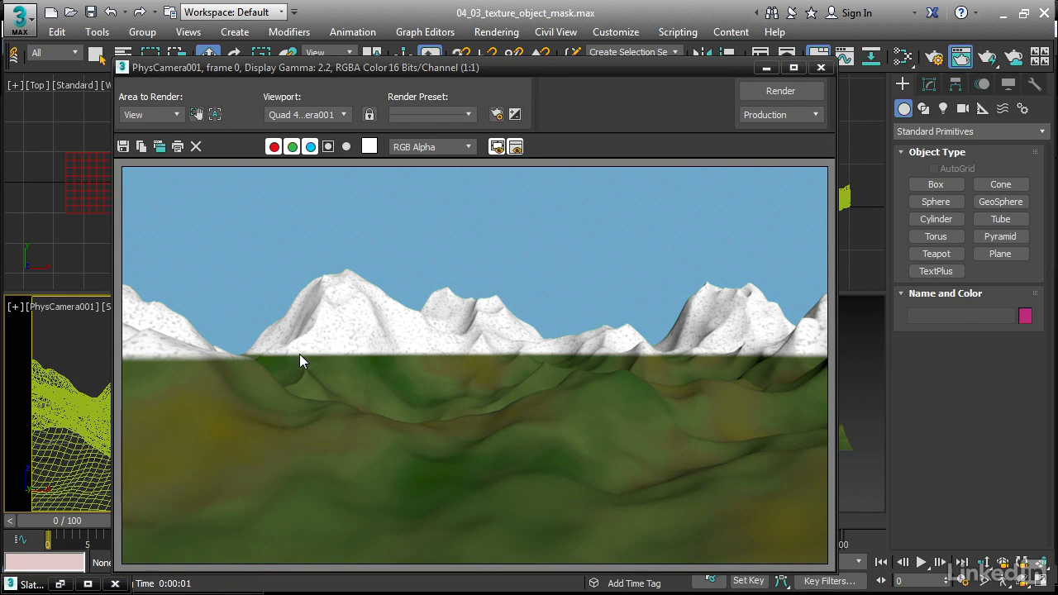
mouse_move(698, 364)
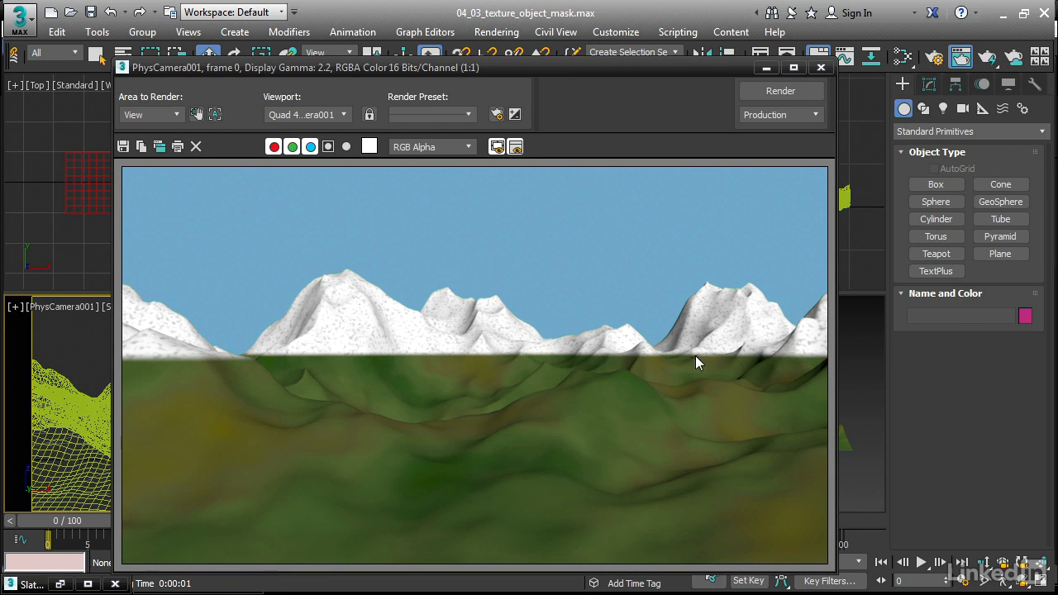
mouse_move(215, 359)
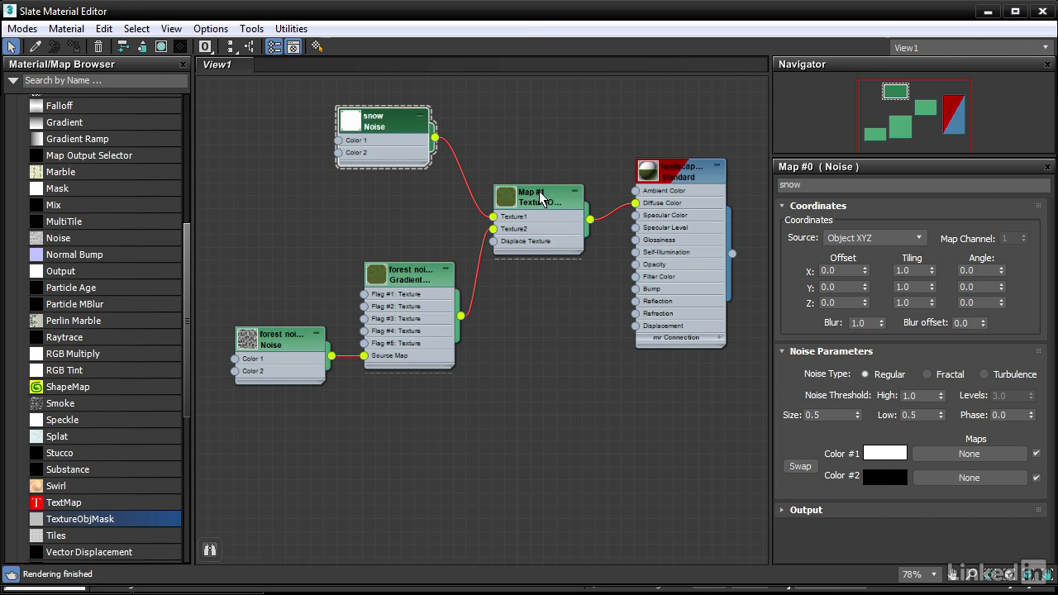
- Set the TextureObjMask Transition Range to 0.3m and re-render the camera view
click(537, 197)
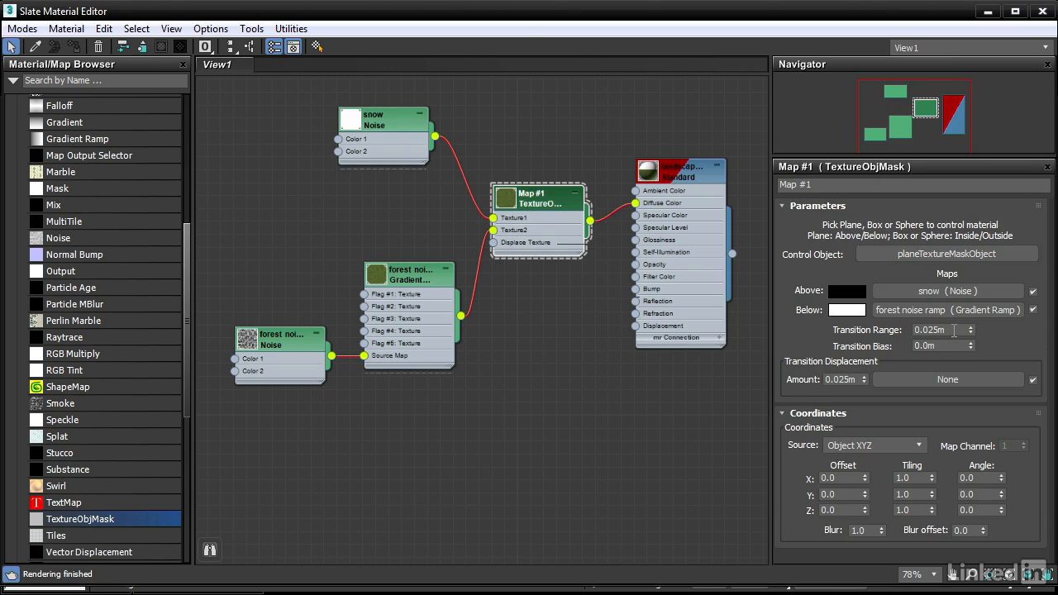
mouse_move(954, 330)
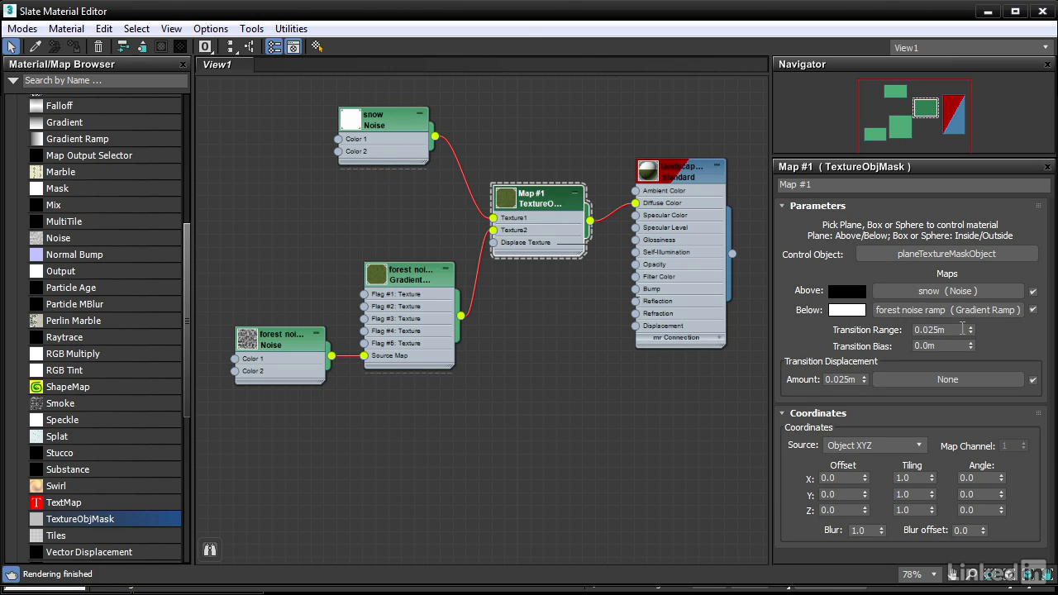
triple_click(938, 330)
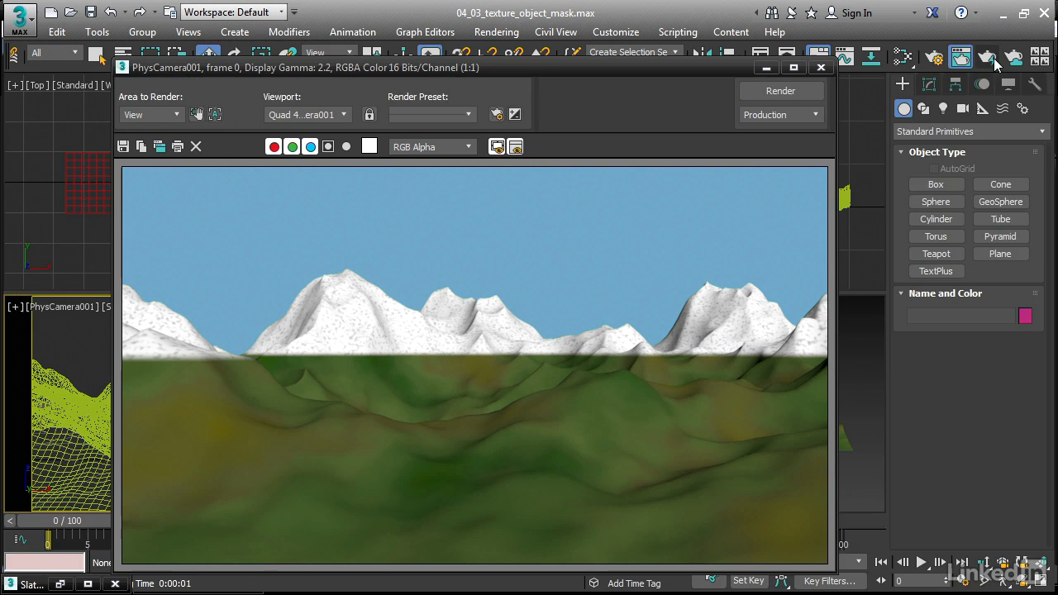
click(781, 91)
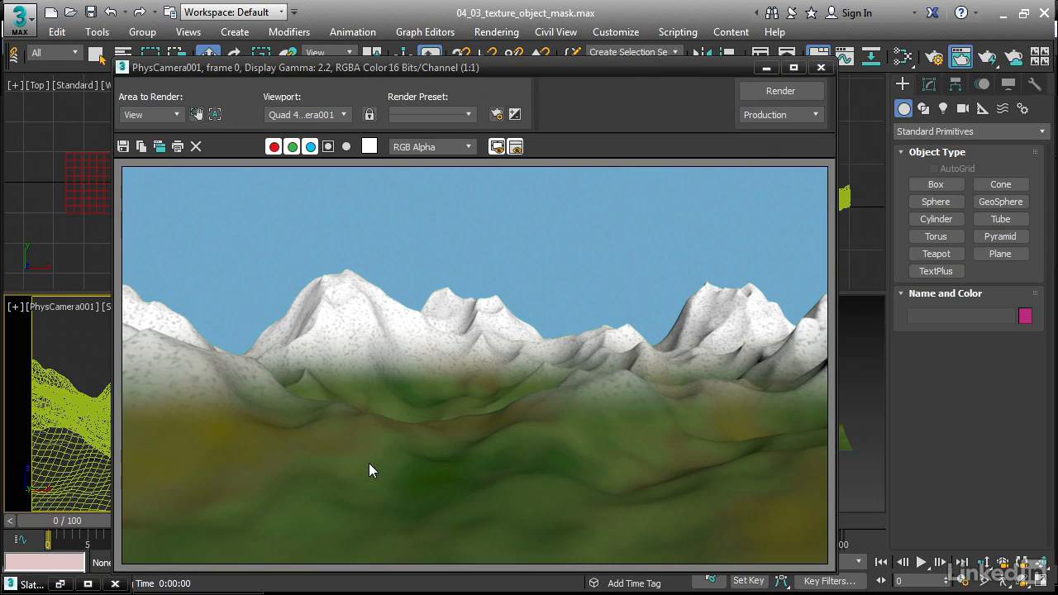
mouse_move(520, 374)
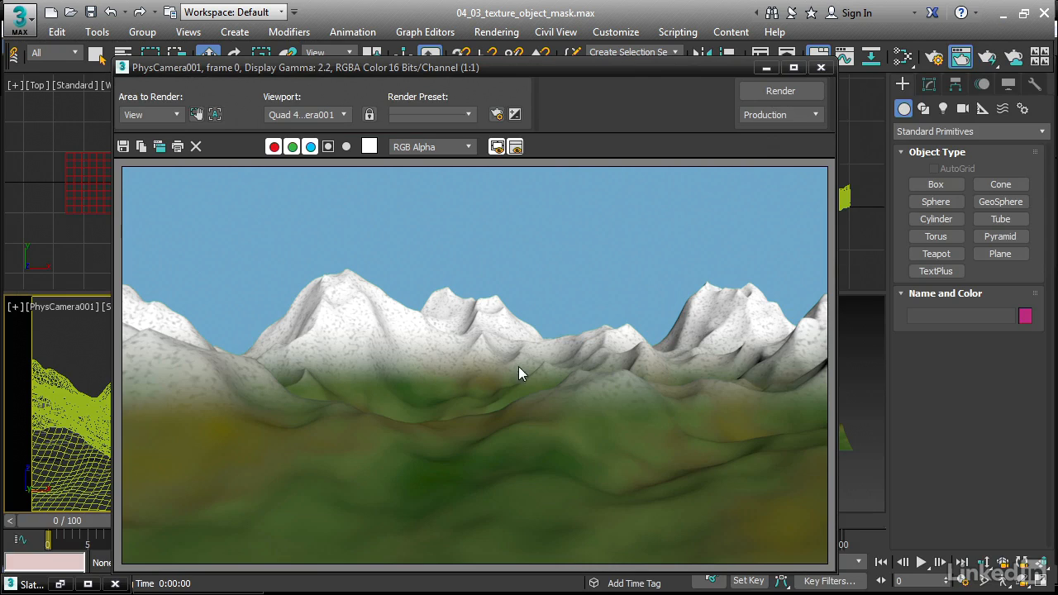
mouse_move(459, 399)
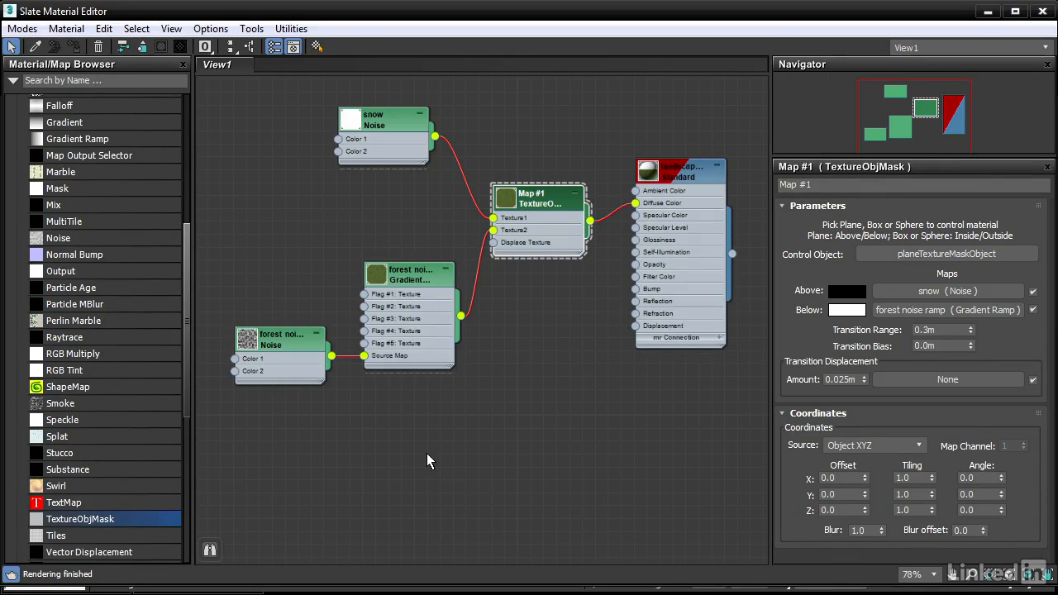
mouse_move(553, 205)
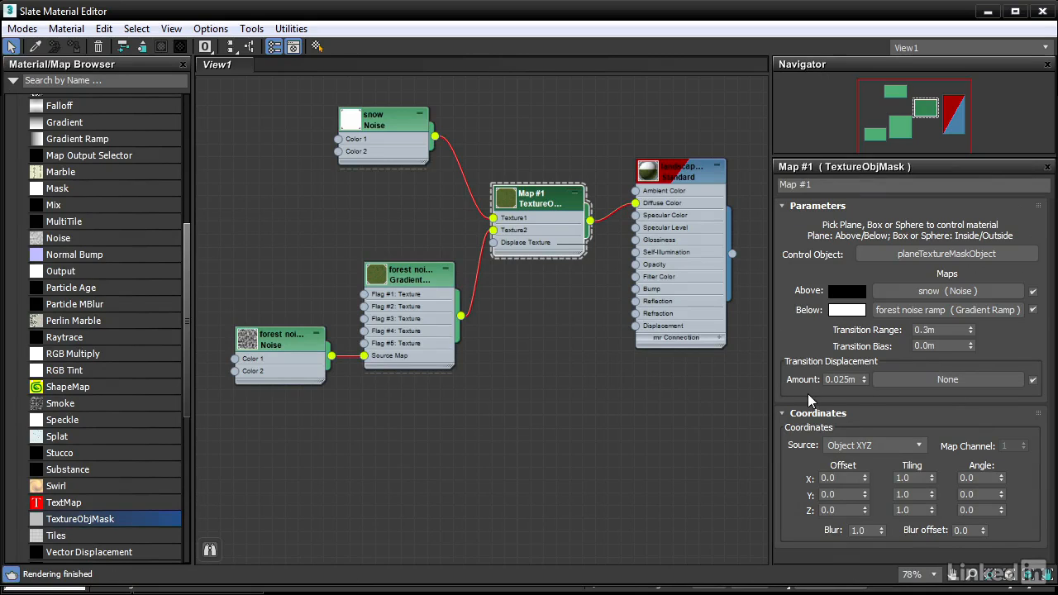
mouse_move(946, 395)
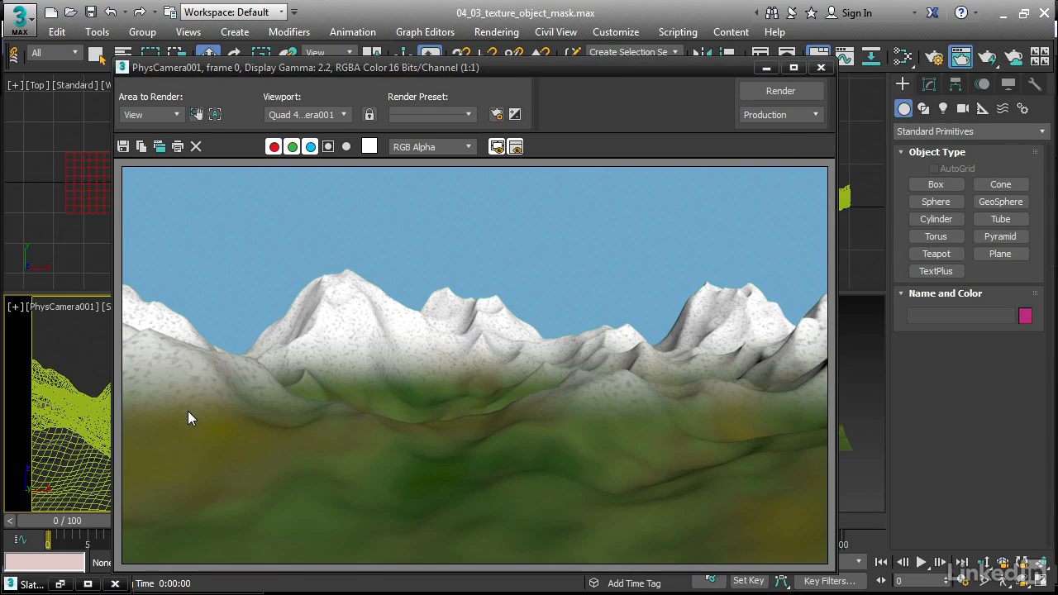
mouse_move(488, 388)
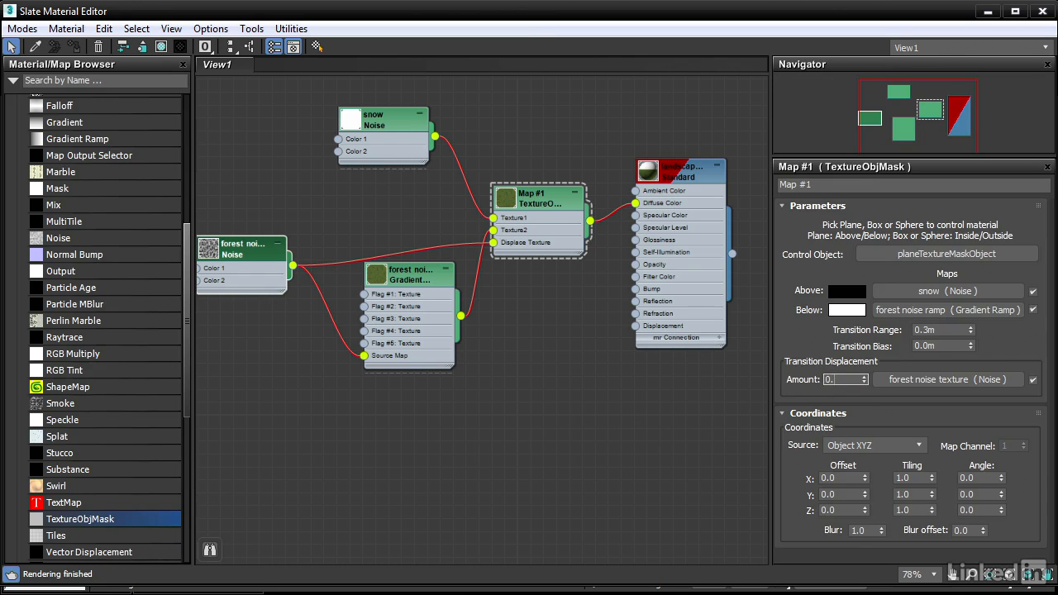
- Use the forest noise texture as the mask's Displace Texture and edit its Amount
triple_click(841, 380)
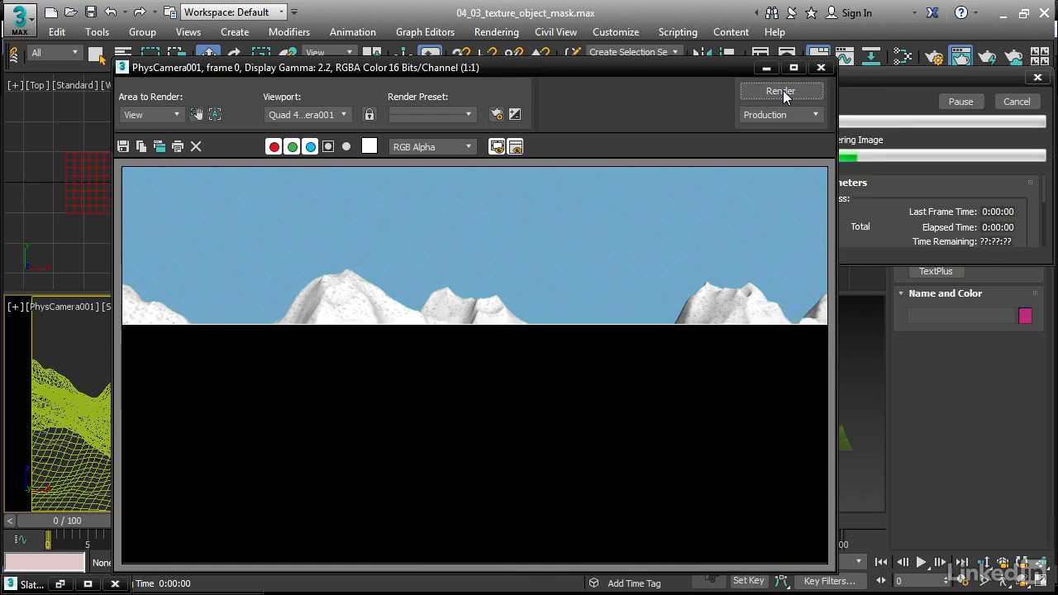
- Re-render with 0.3m transition displacement and bring the Slate Material Editor back up
click(780, 91)
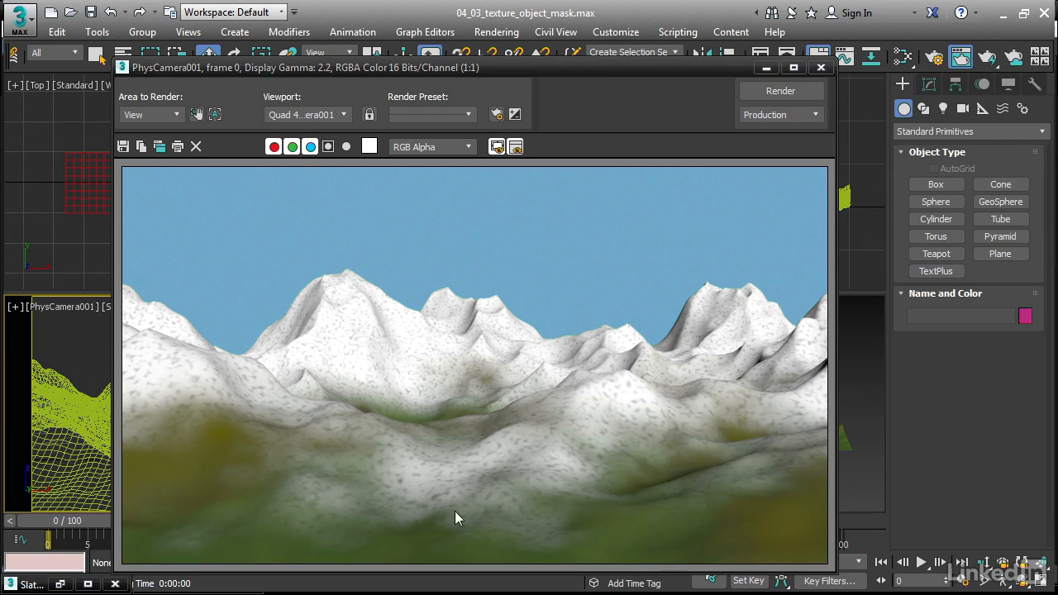
mouse_move(521, 413)
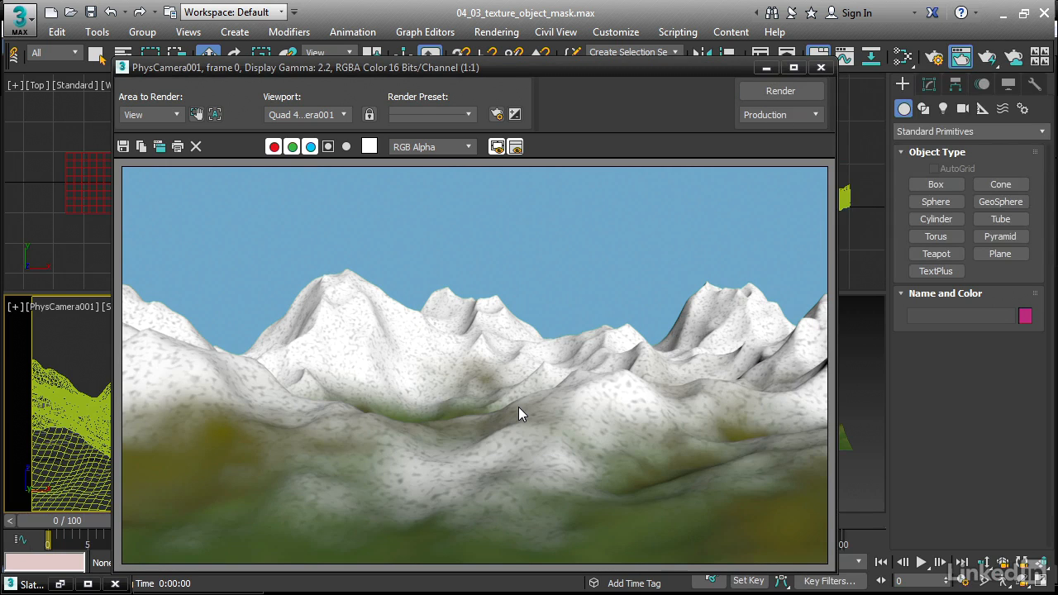
mouse_move(624, 420)
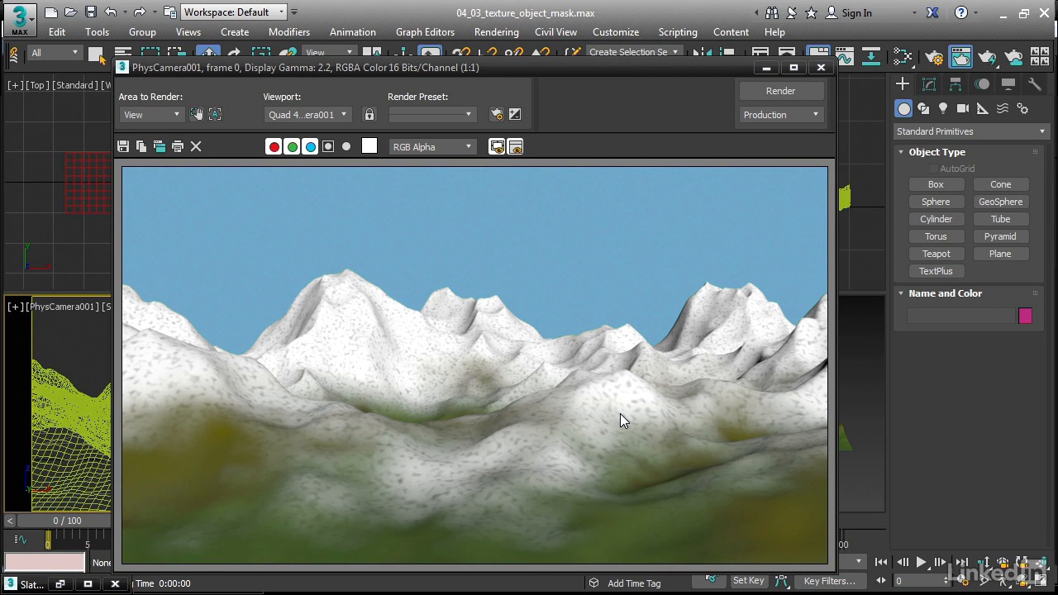
mouse_move(640, 530)
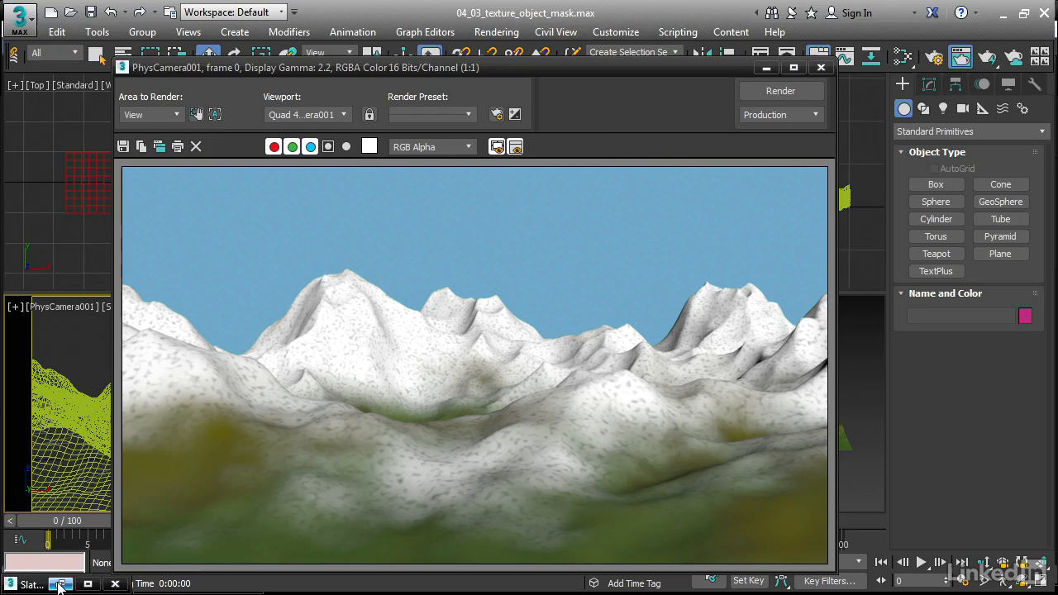
click(31, 583)
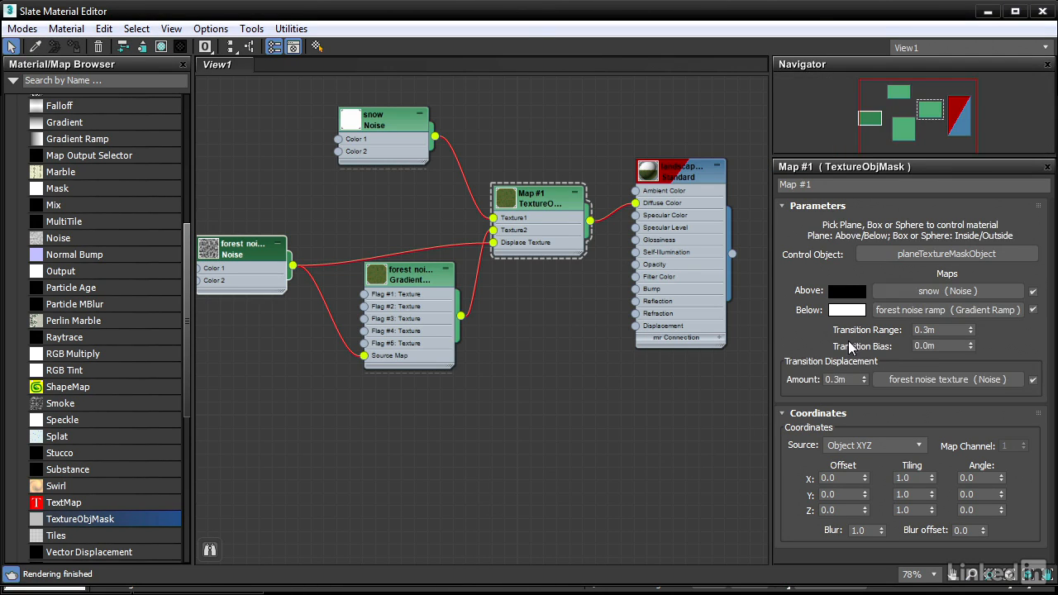
mouse_move(891, 353)
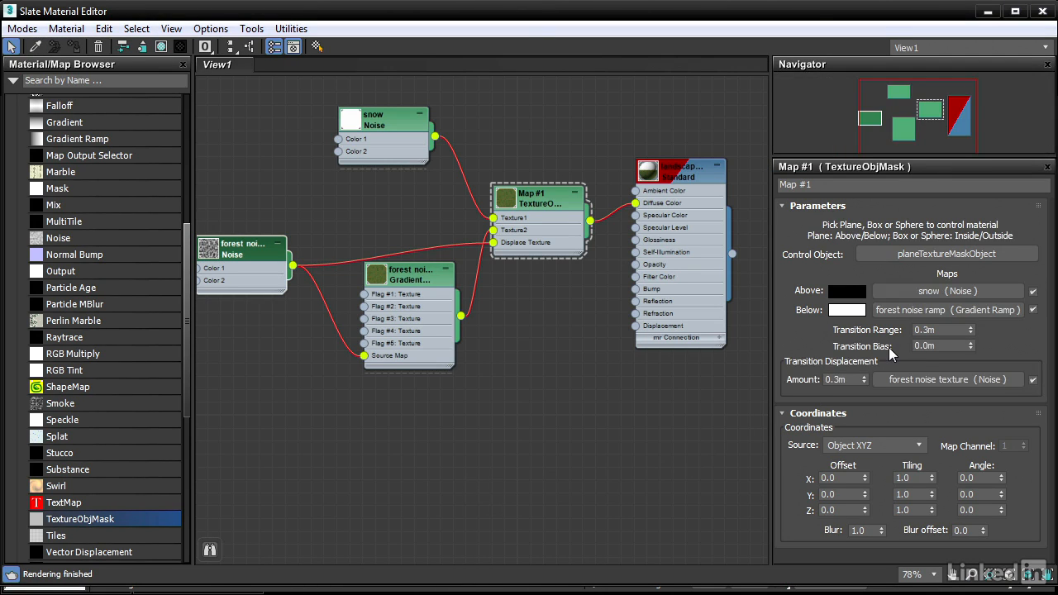
mouse_move(899, 354)
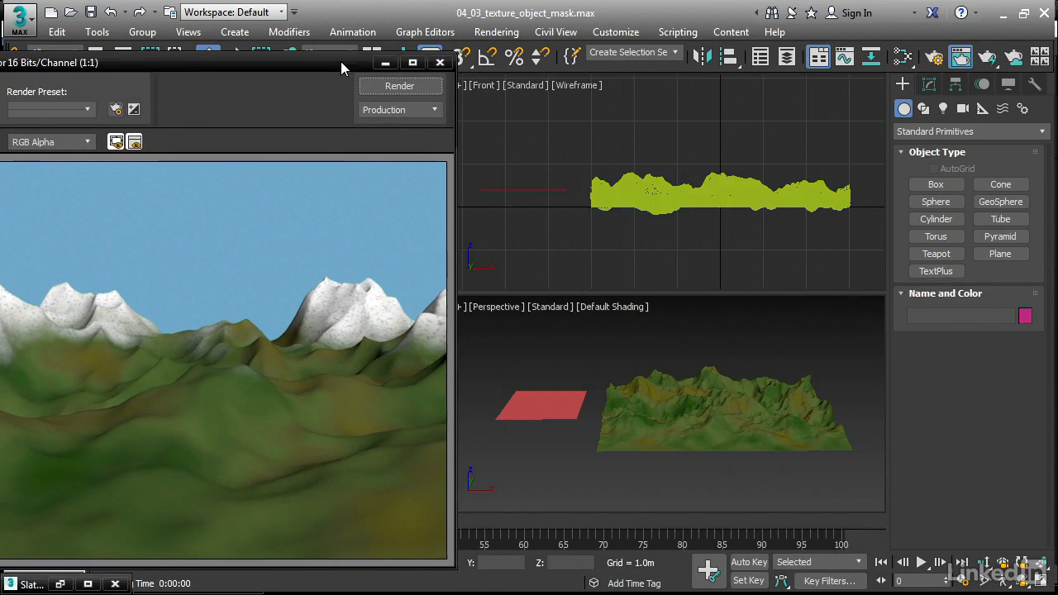
- Select the red planeTextureMaskObject plane and highlight its Z height field (0.236m)
click(541, 405)
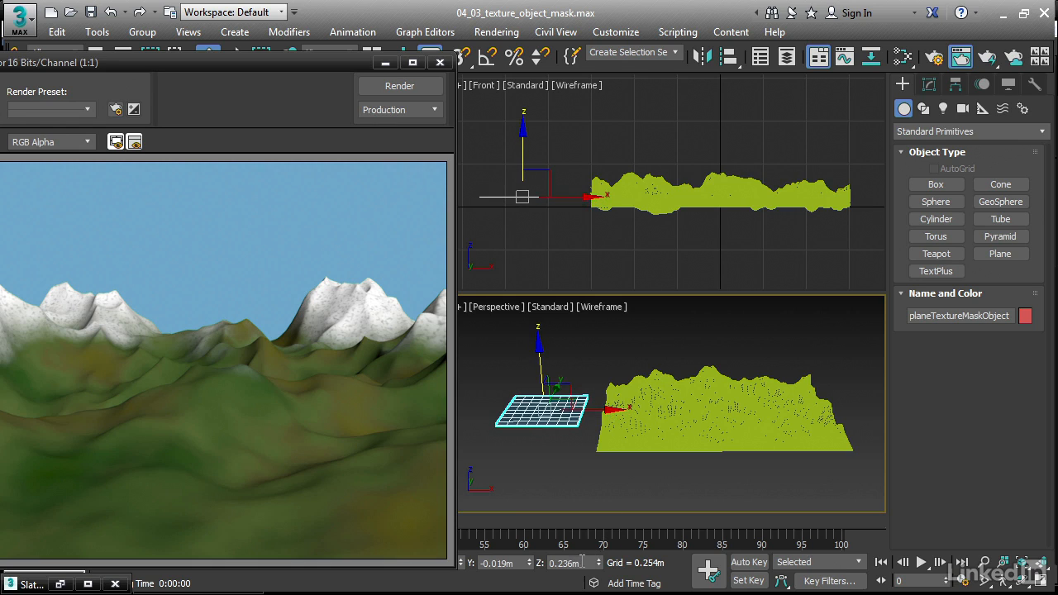
triple_click(570, 563)
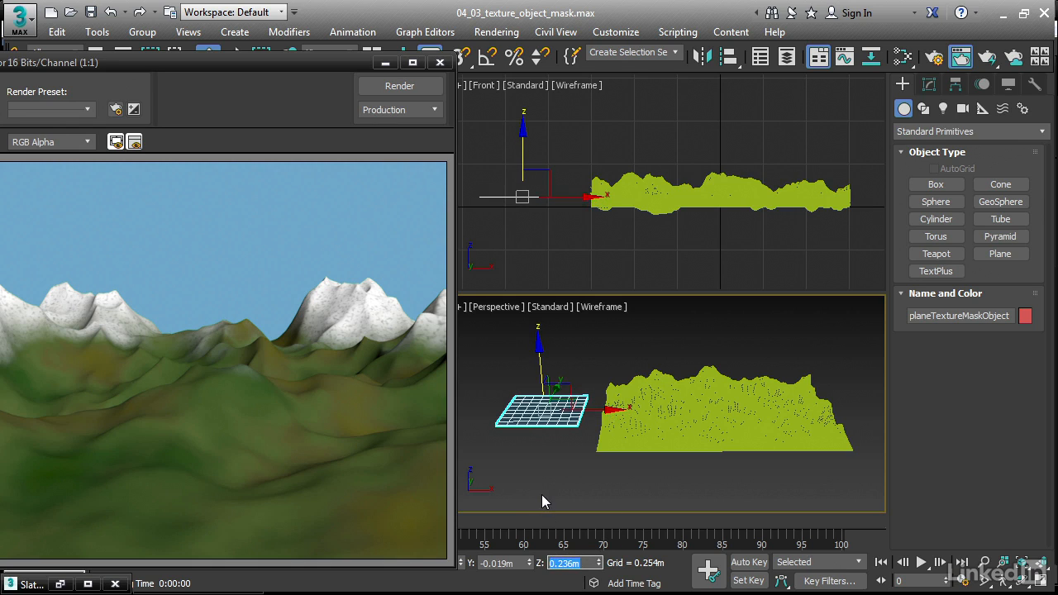